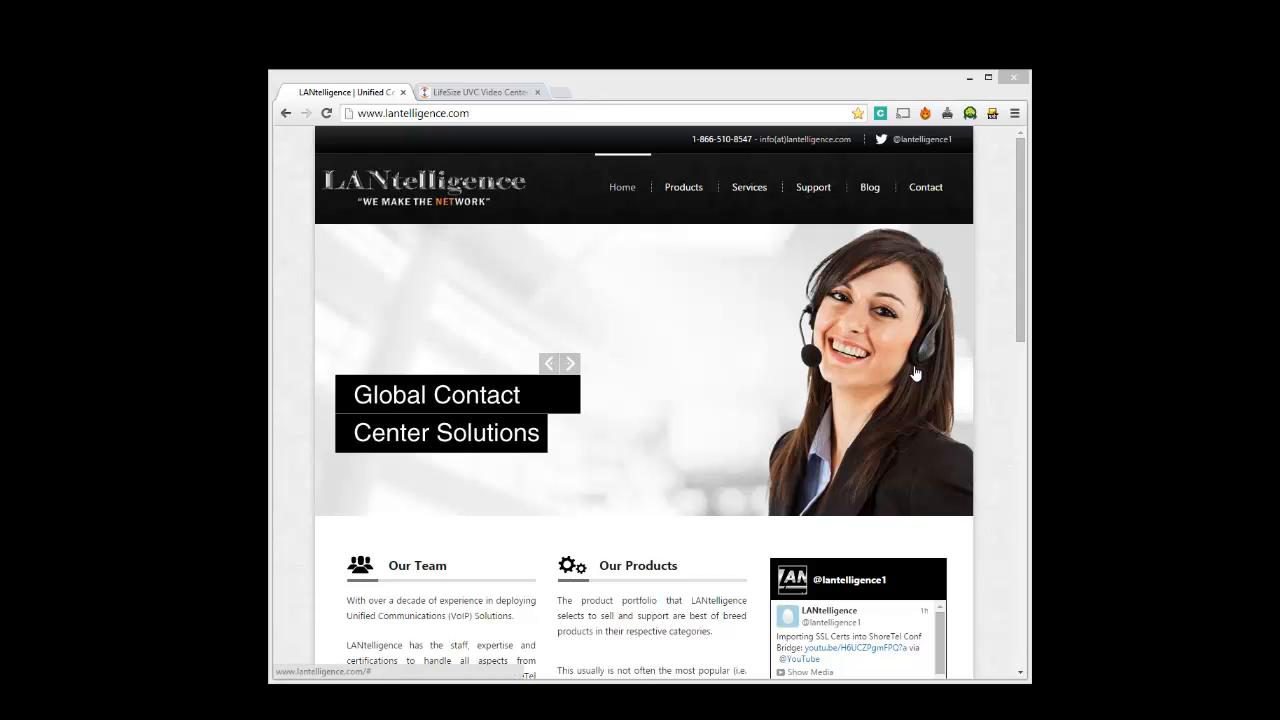
mouse_move(915, 374)
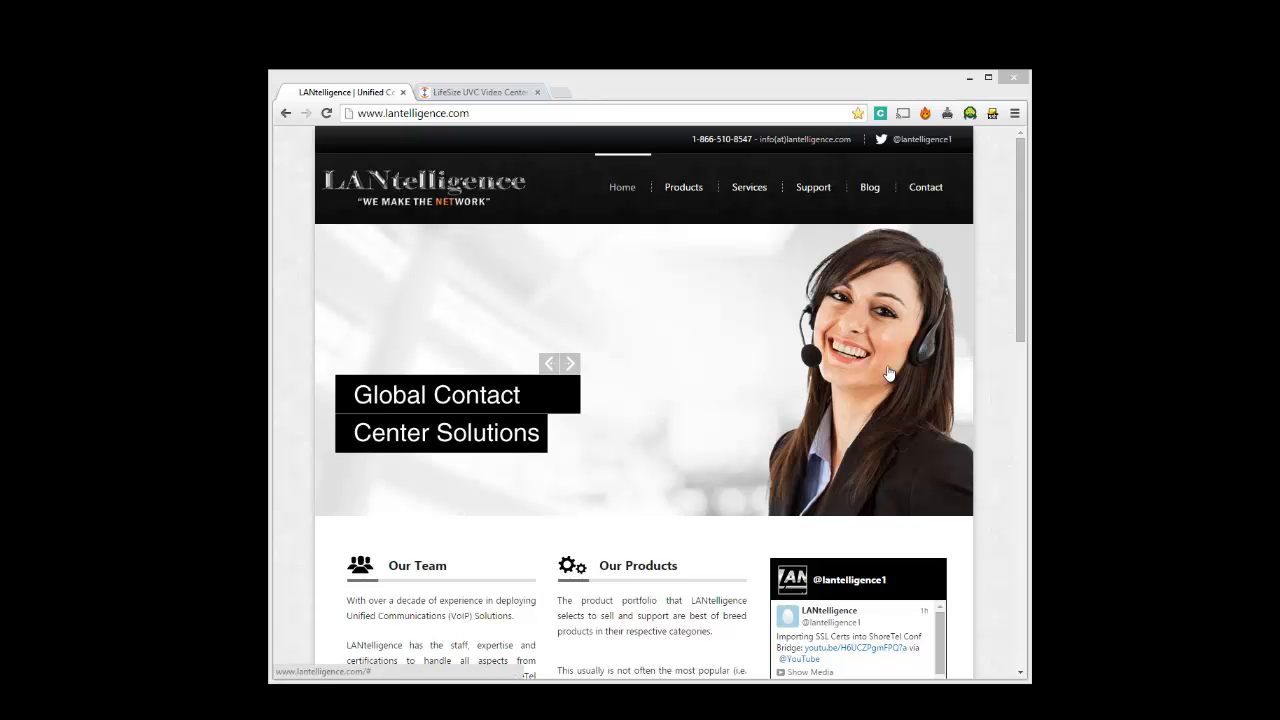
mouse_move(997, 53)
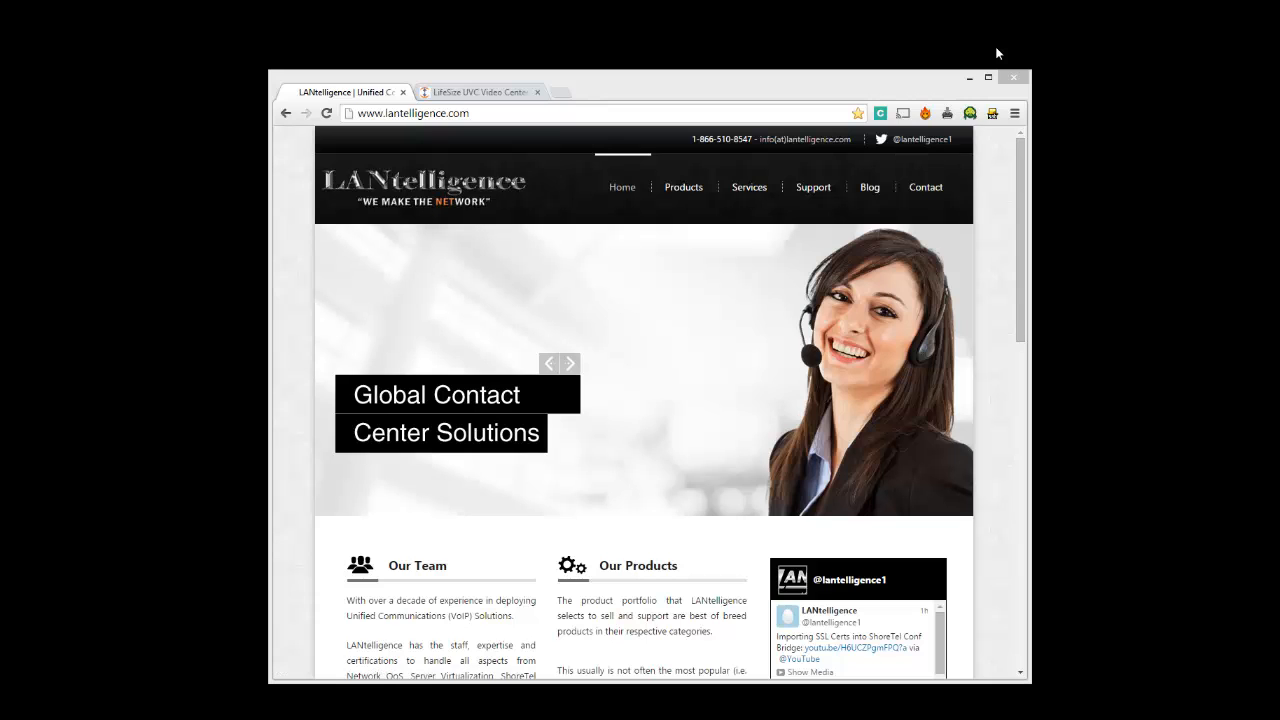
mouse_move(845, 86)
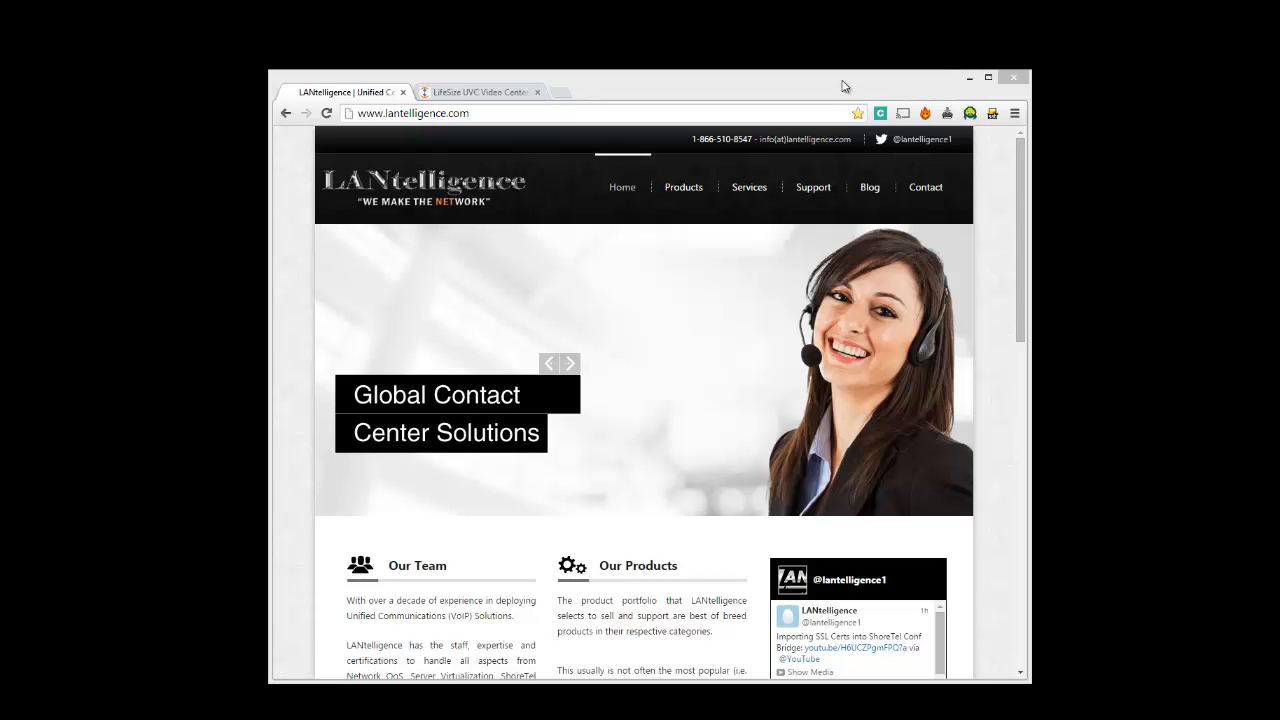
- Switch to the LifeSize UVC Video Center portal showing recent videos and channels
left_click(567, 363)
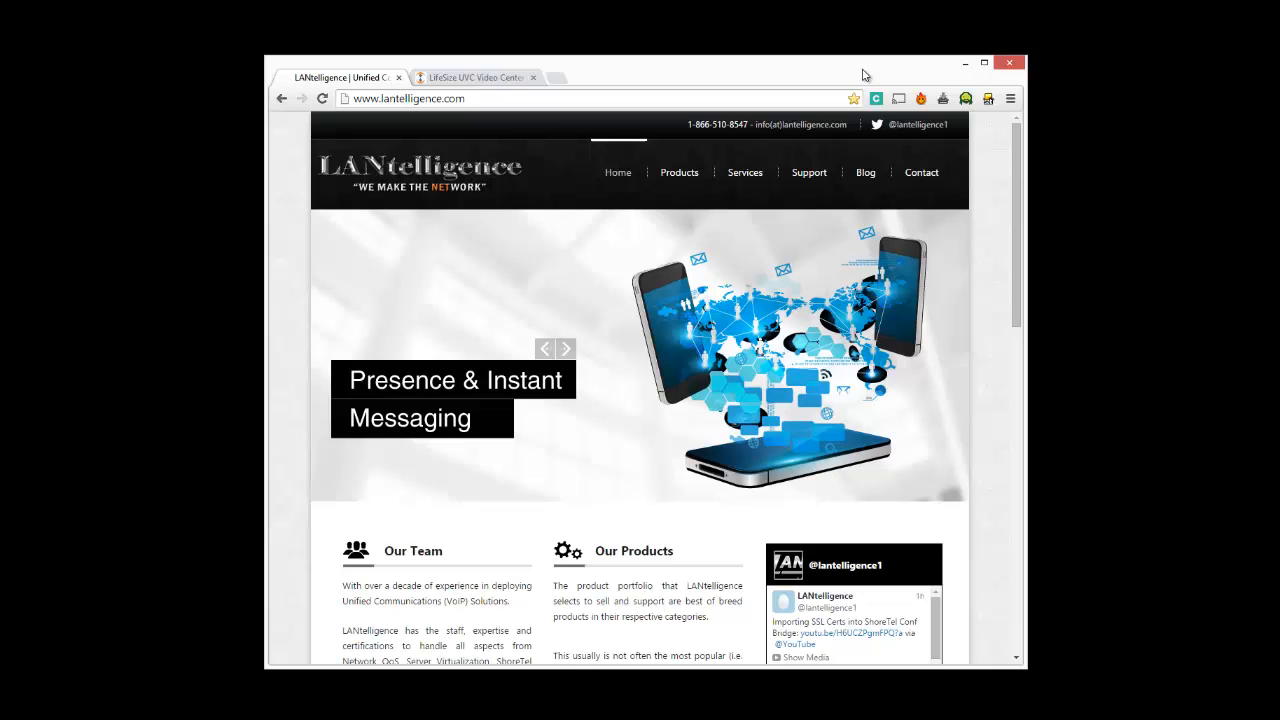
mouse_move(1120, 238)
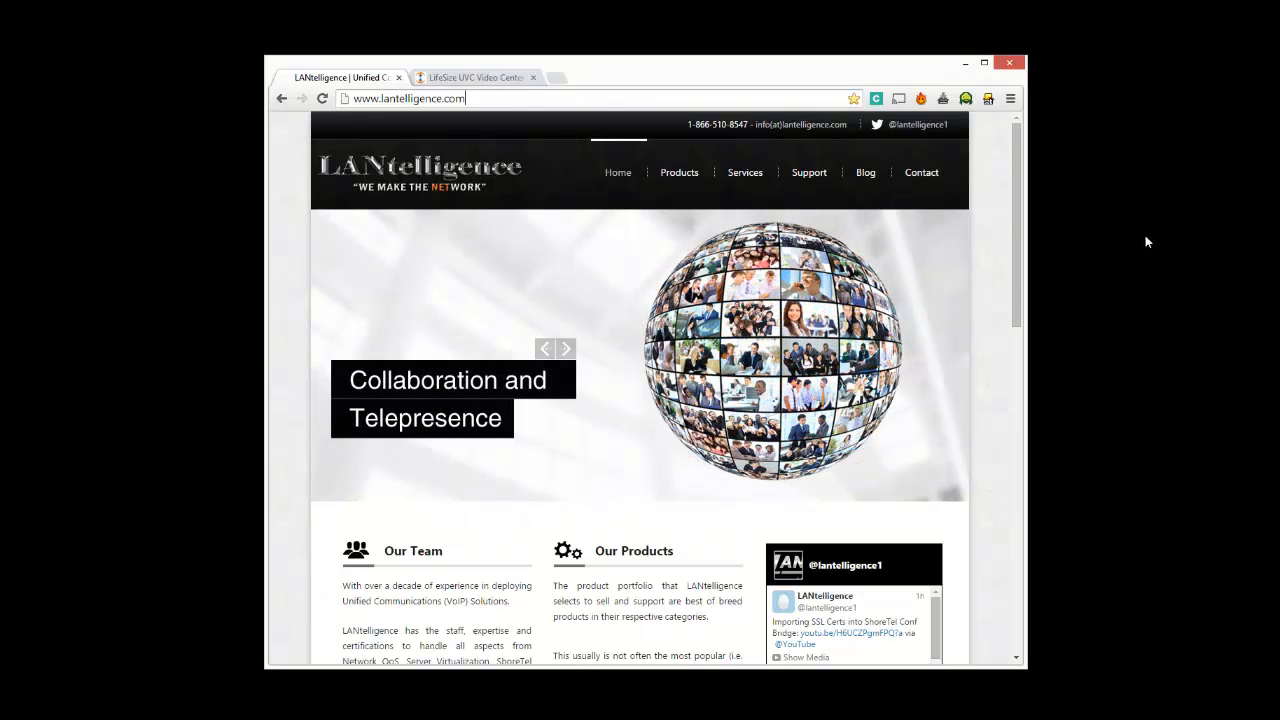
left_click(470, 75)
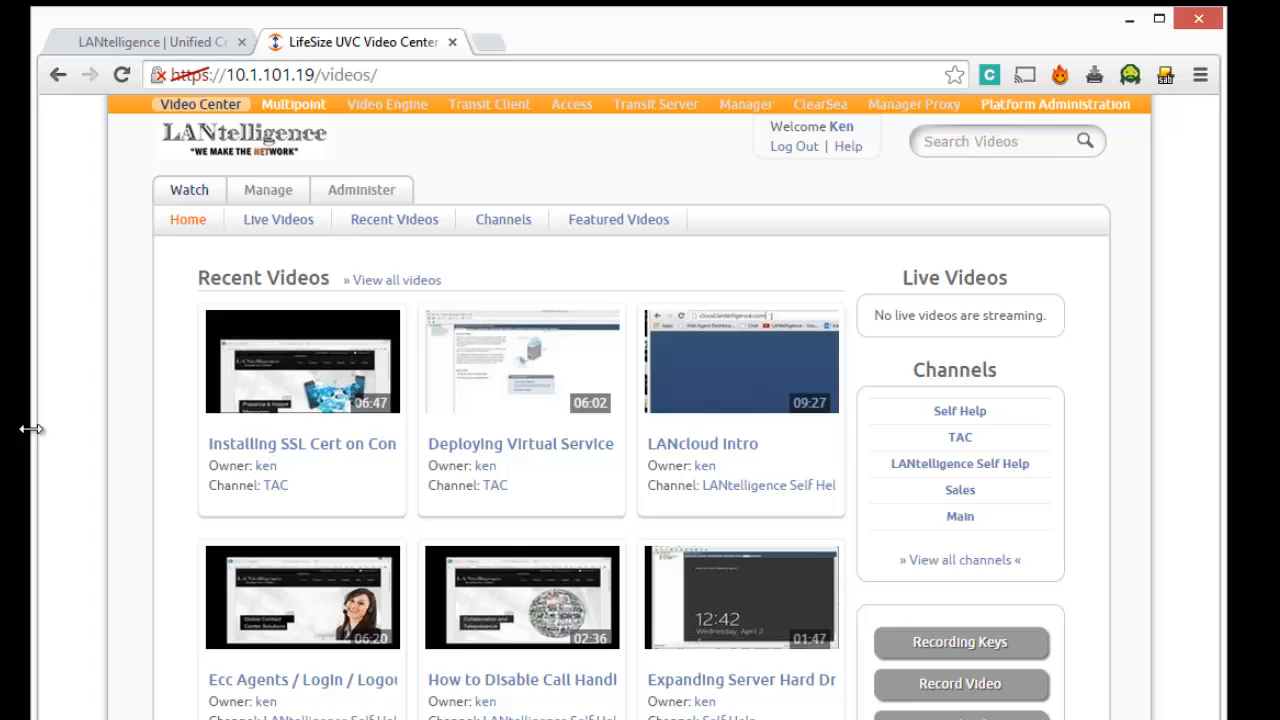
mouse_move(245, 120)
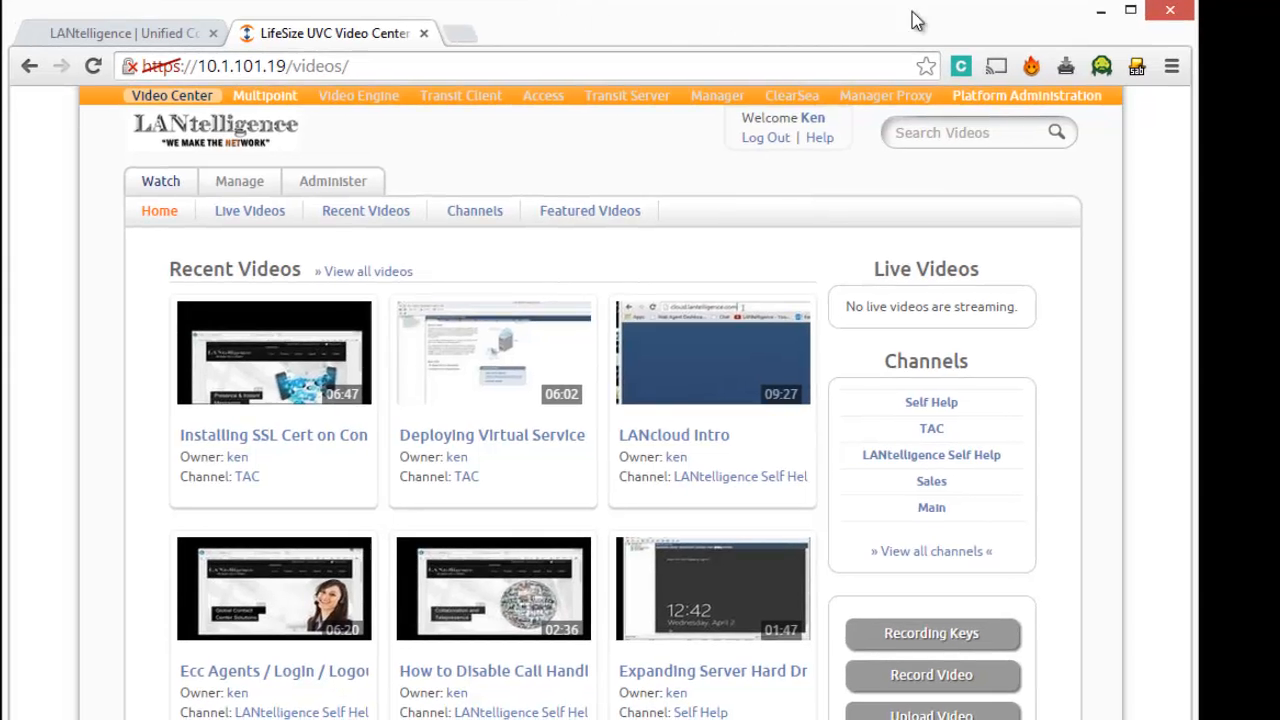
mouse_move(1170, 237)
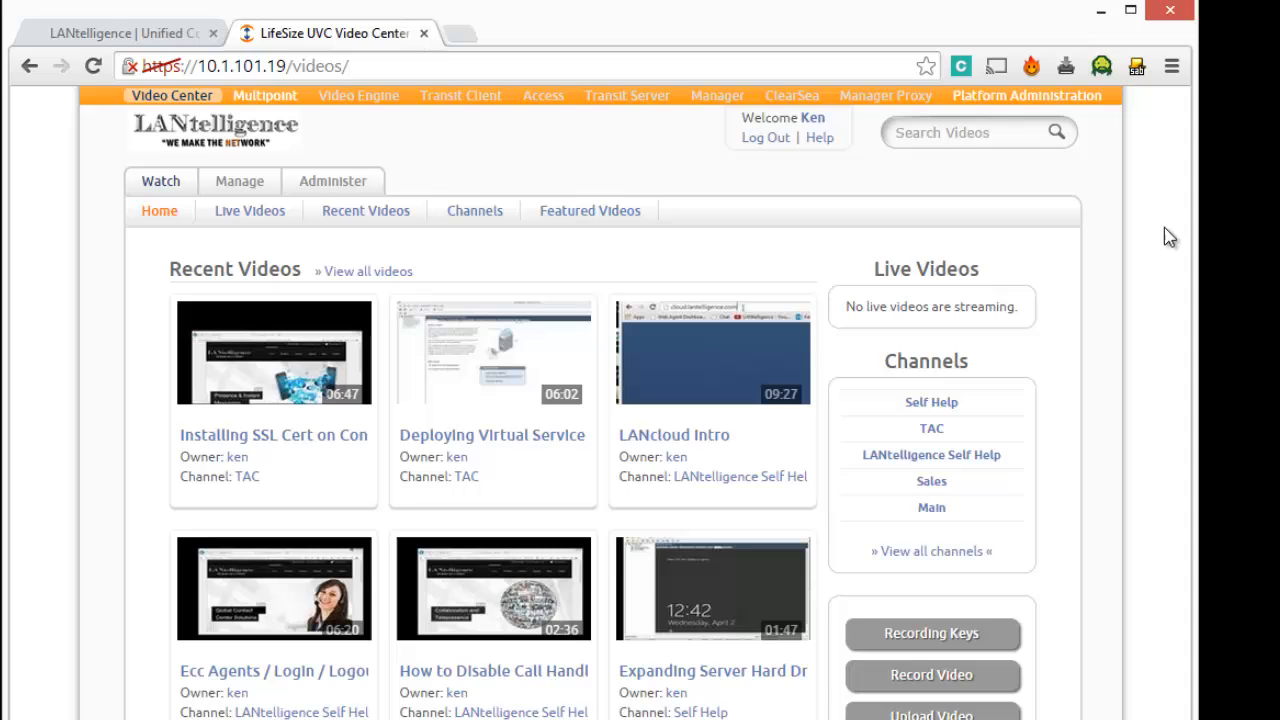
mouse_move(240, 130)
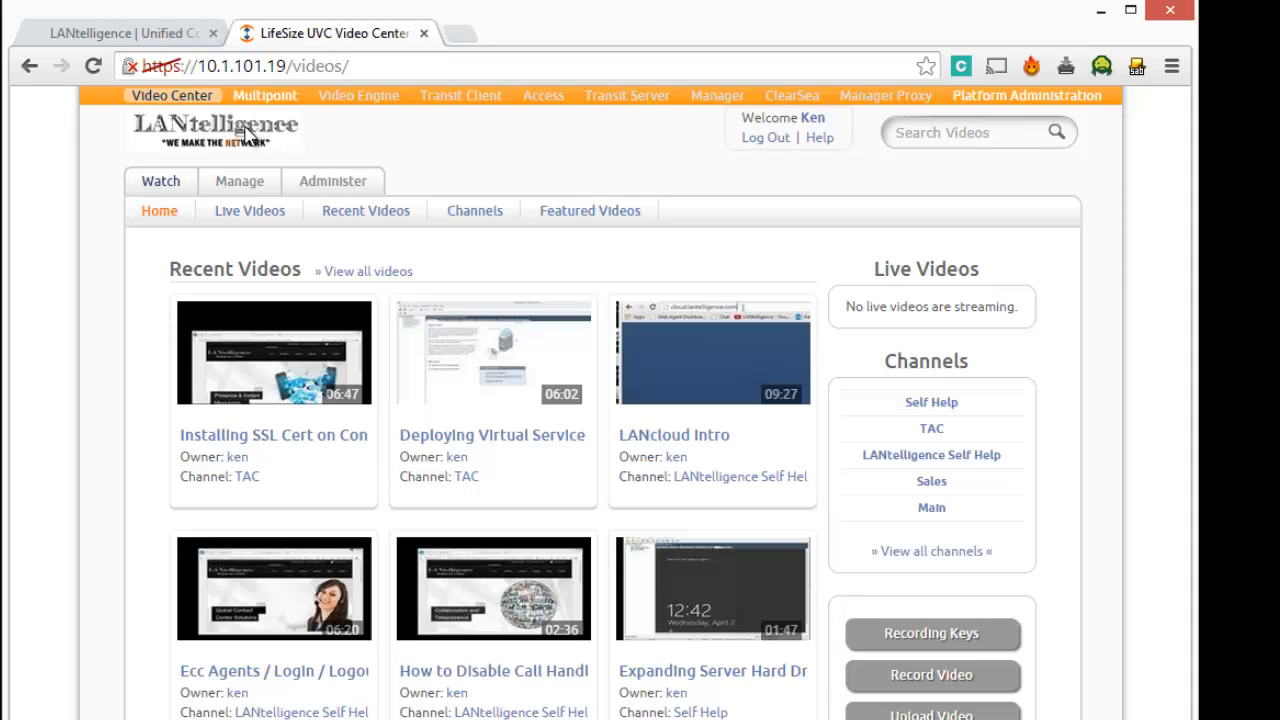
- Go to Multipoint administration and show the server's Preferences sections
left_click(264, 95)
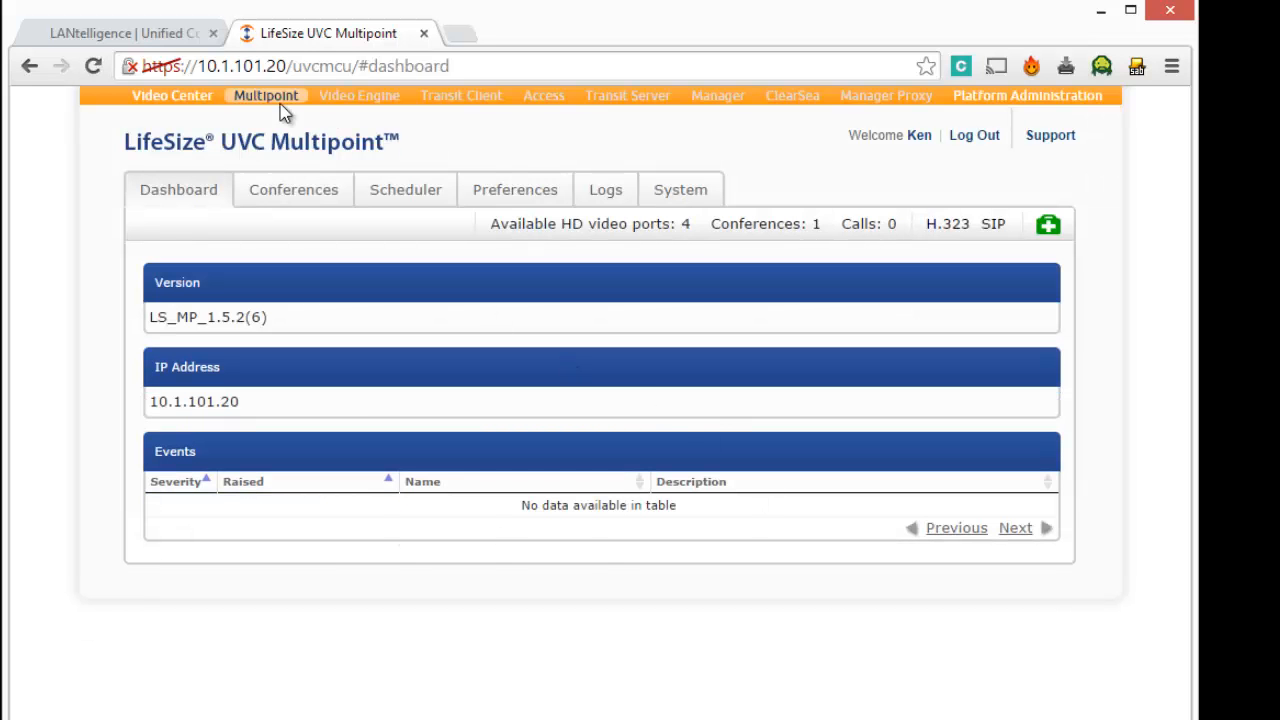
left_click(515, 189)
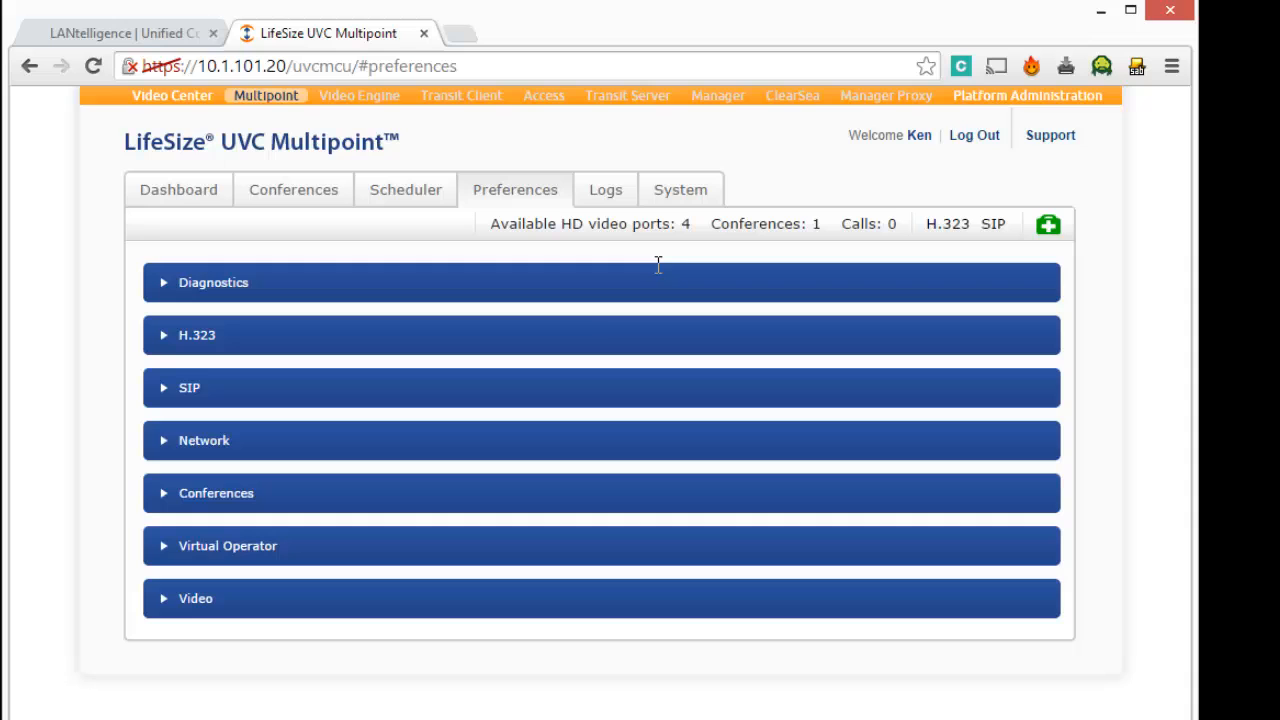
mouse_move(165, 388)
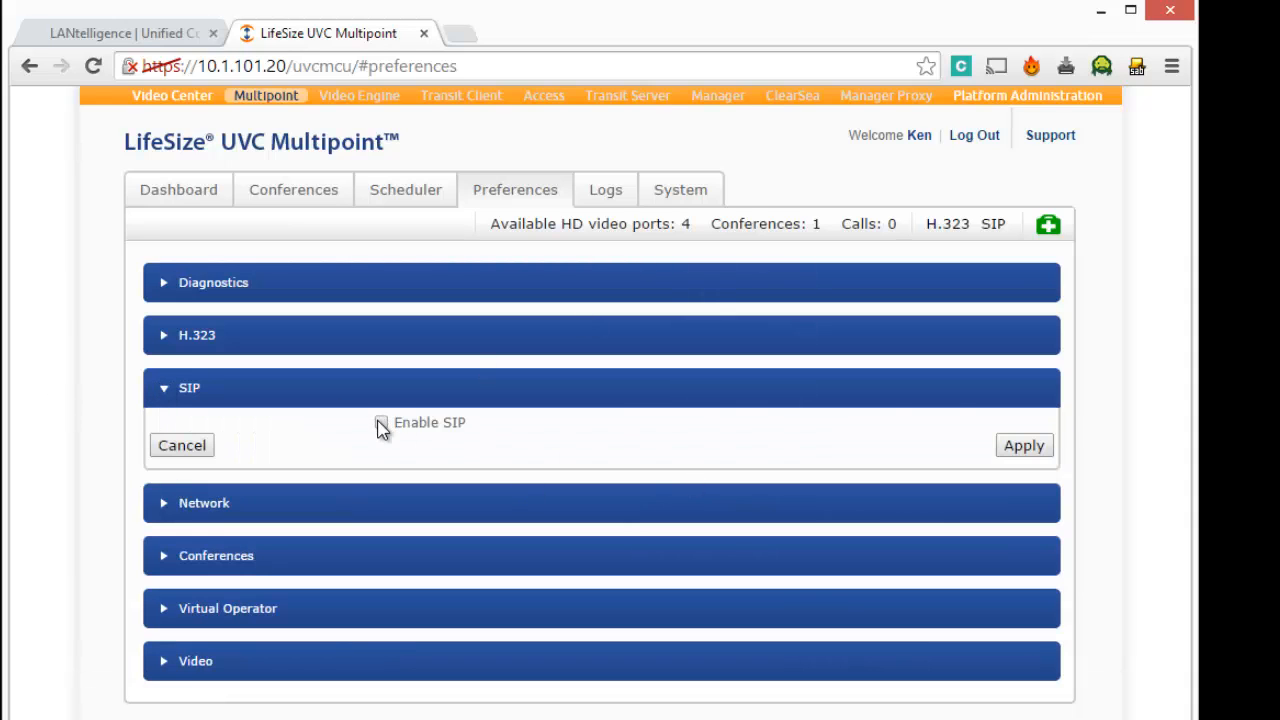
- Turn on SIP and registrar use with username 595 and registrar host 10.1.102.17
left_click(381, 422)
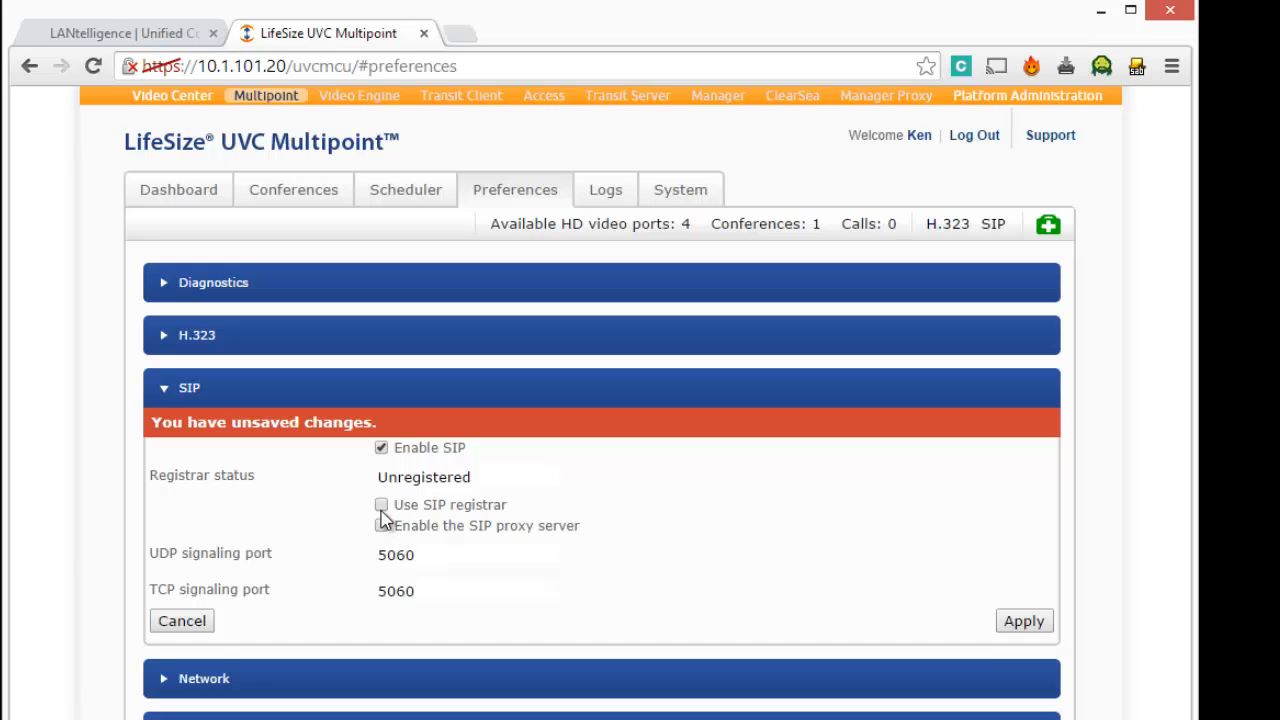
left_click(381, 504)
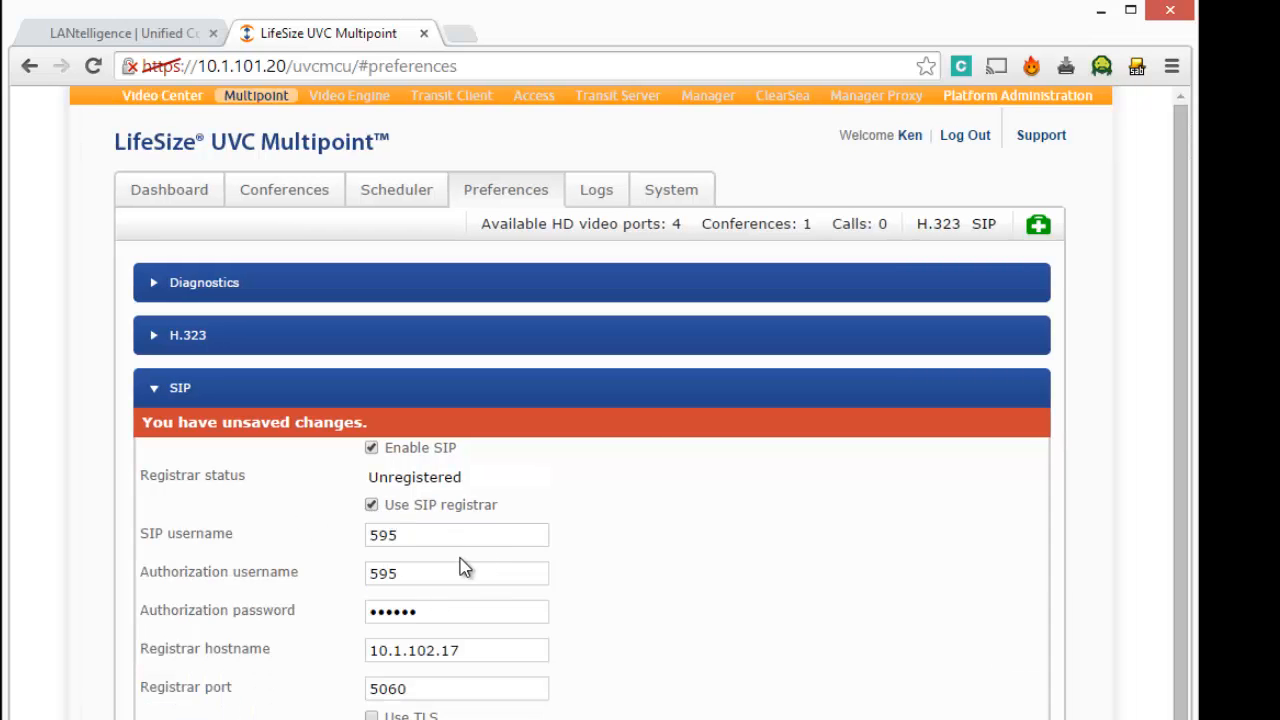
left_click(456, 534)
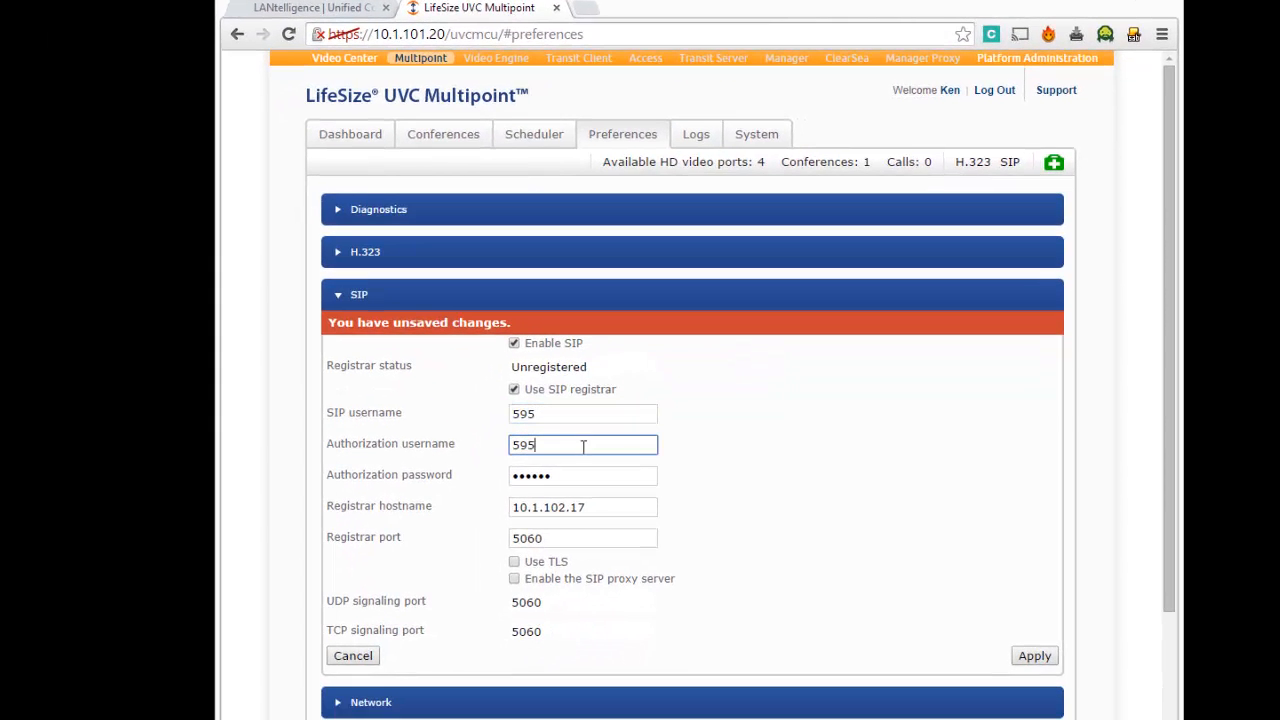
left_click(582, 475)
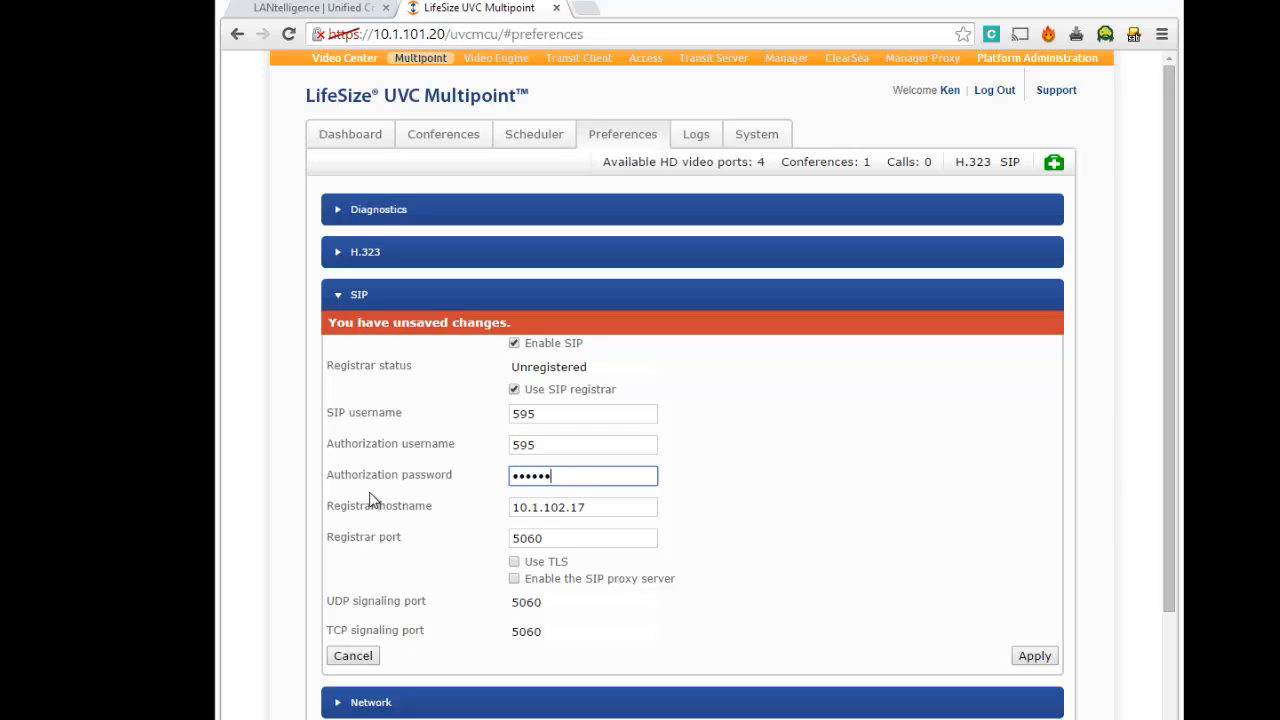
left_click(583, 507)
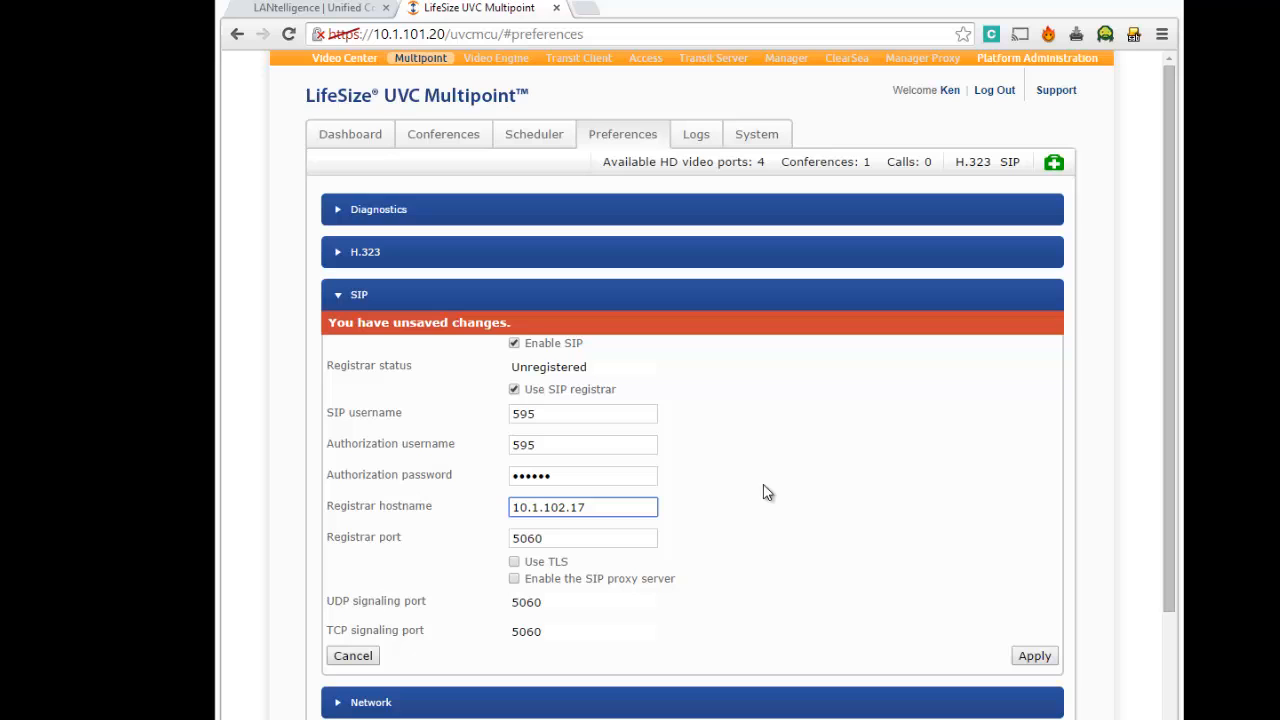
mouse_move(866, 474)
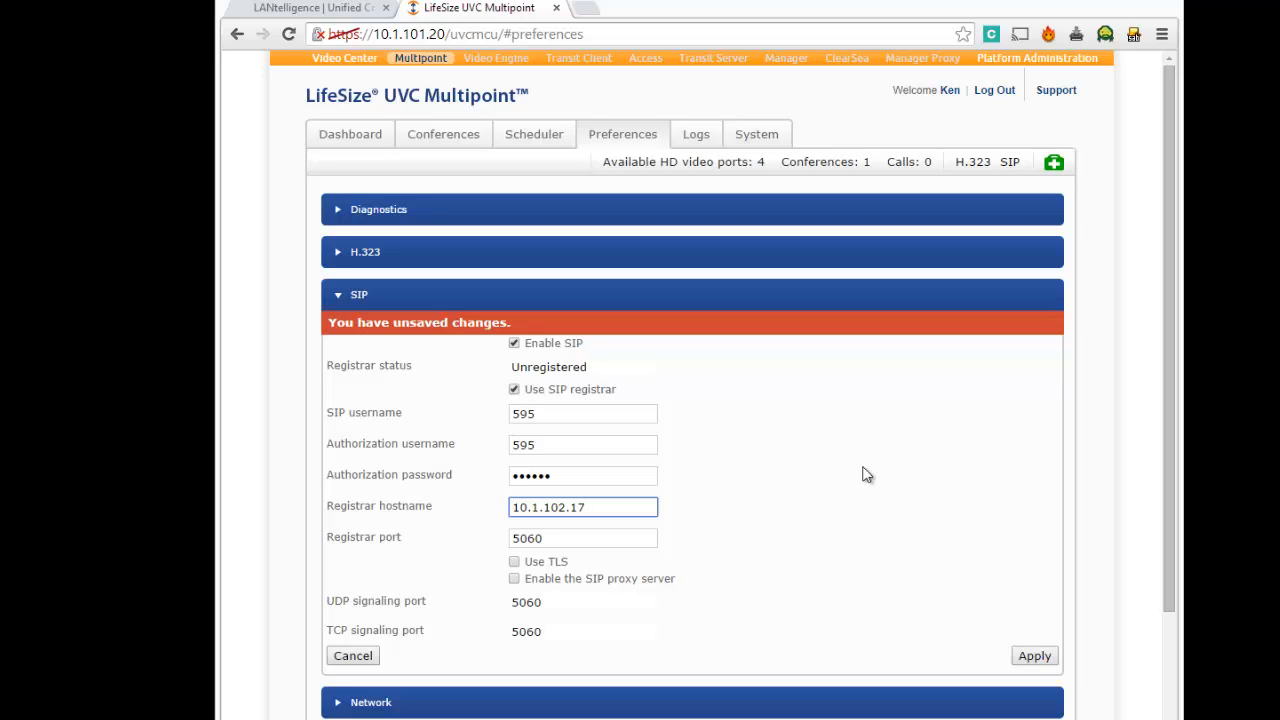
scroll("down", 3)
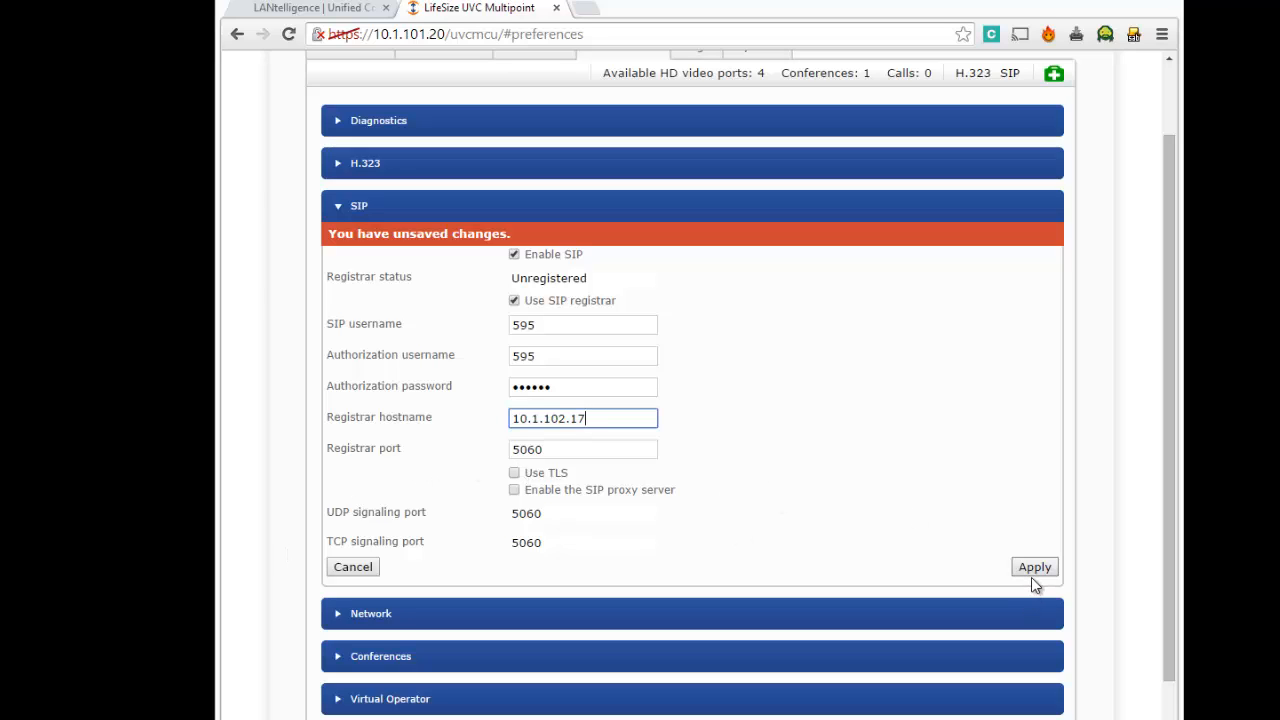
mouse_move(824, 390)
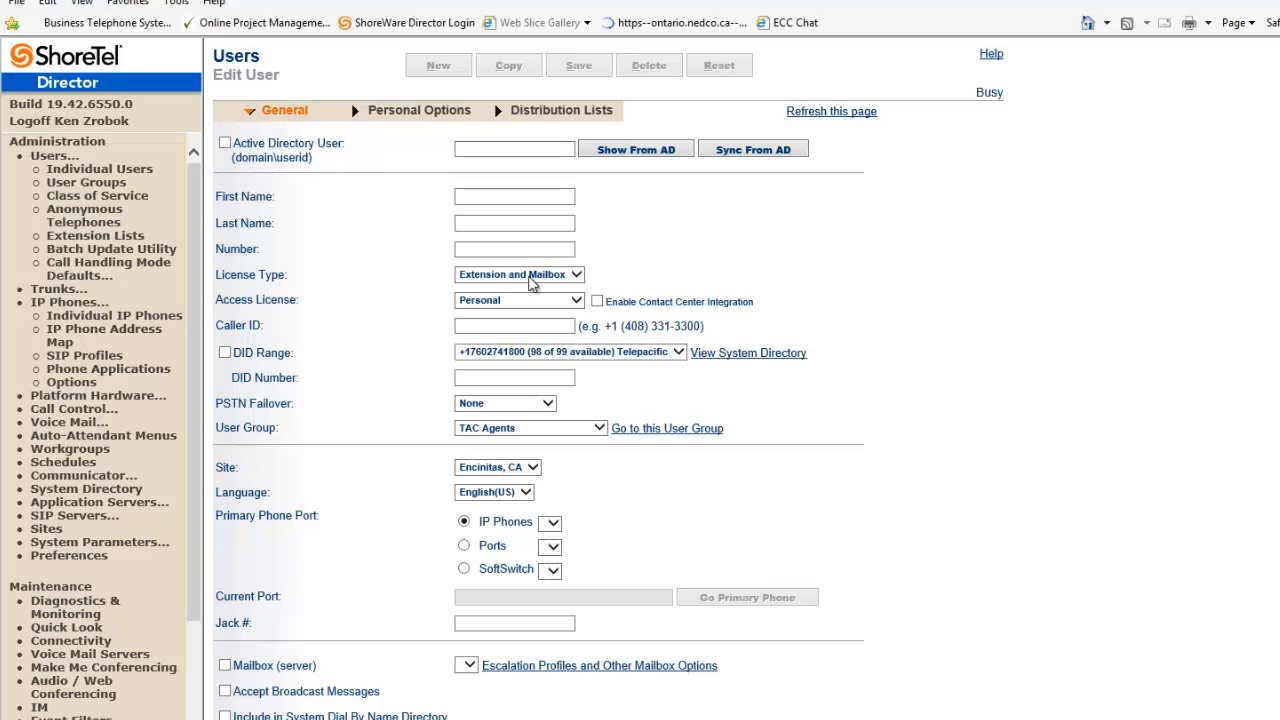
- Fill in user UVC Video Bridge, number 595, with an Extension-Only license
left_click(438, 65)
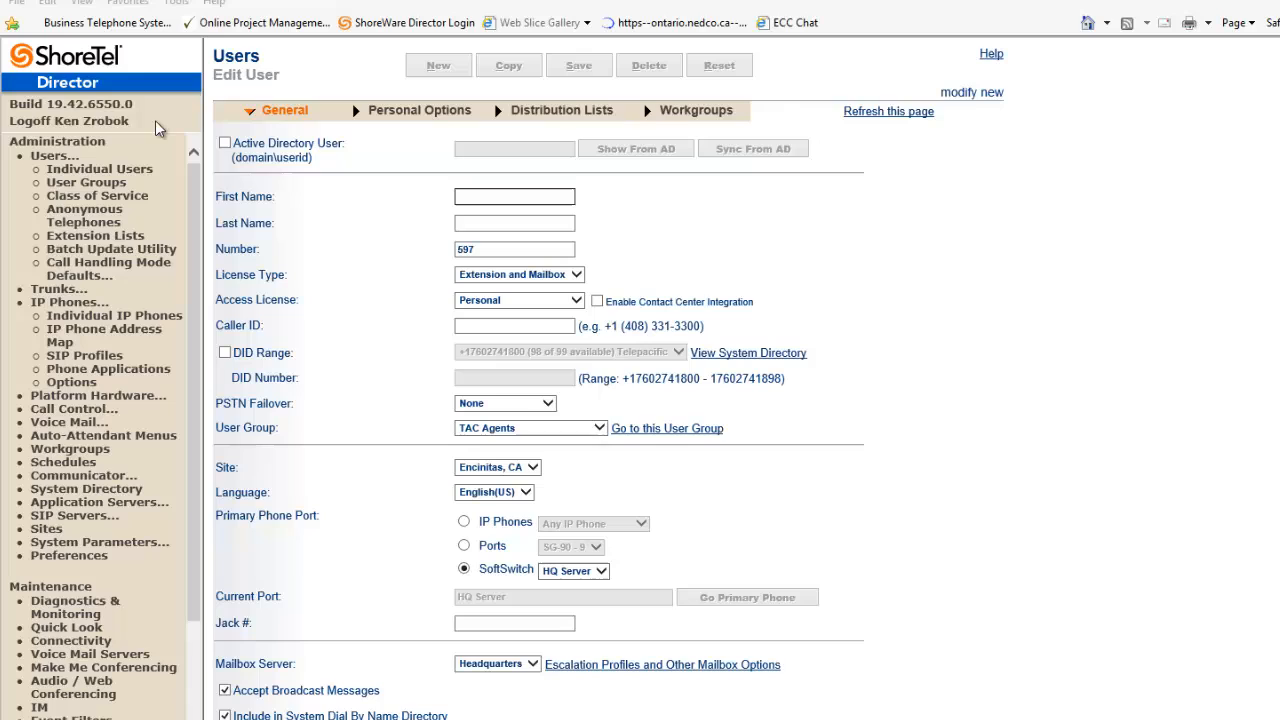
left_click(514, 196)
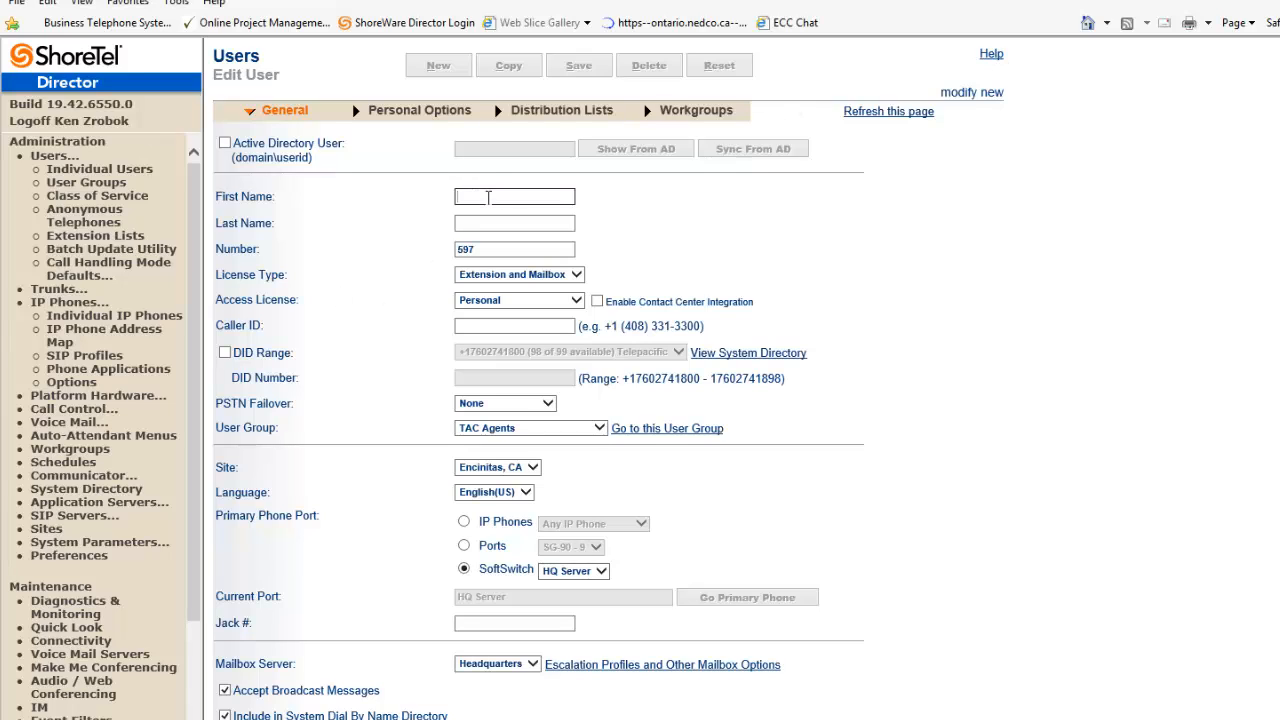
type("UVC")
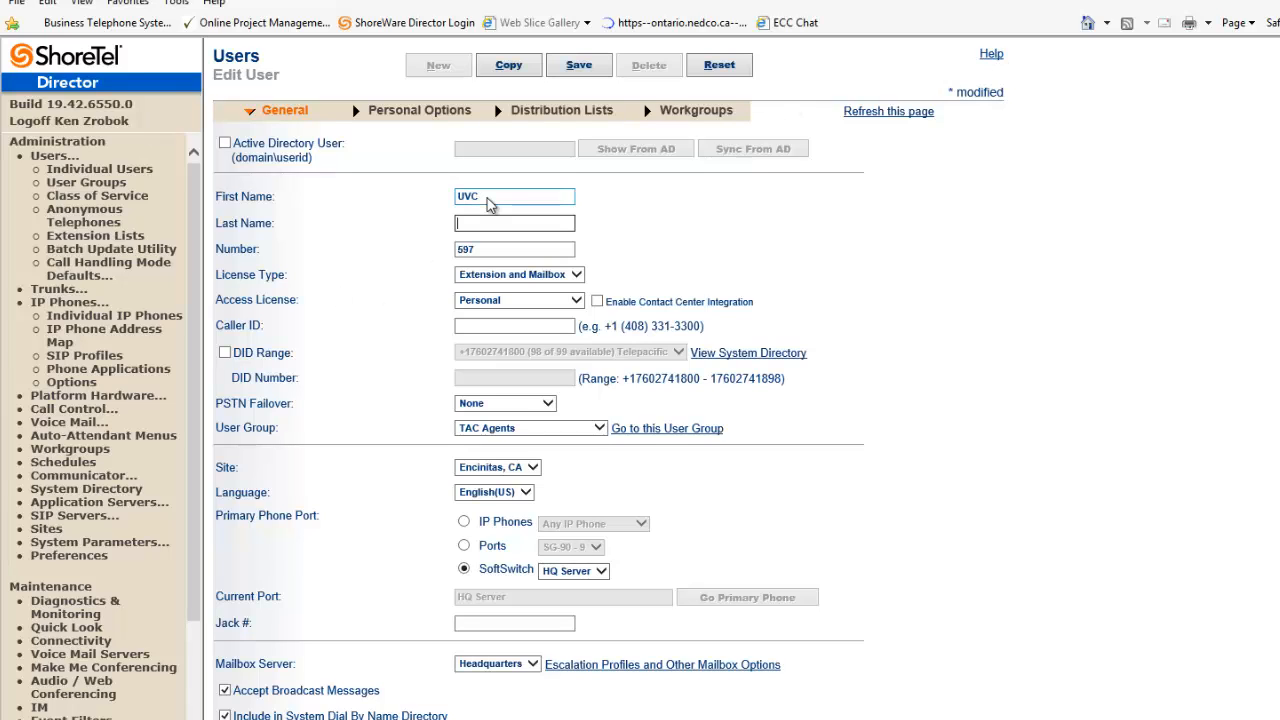
type("Vid")
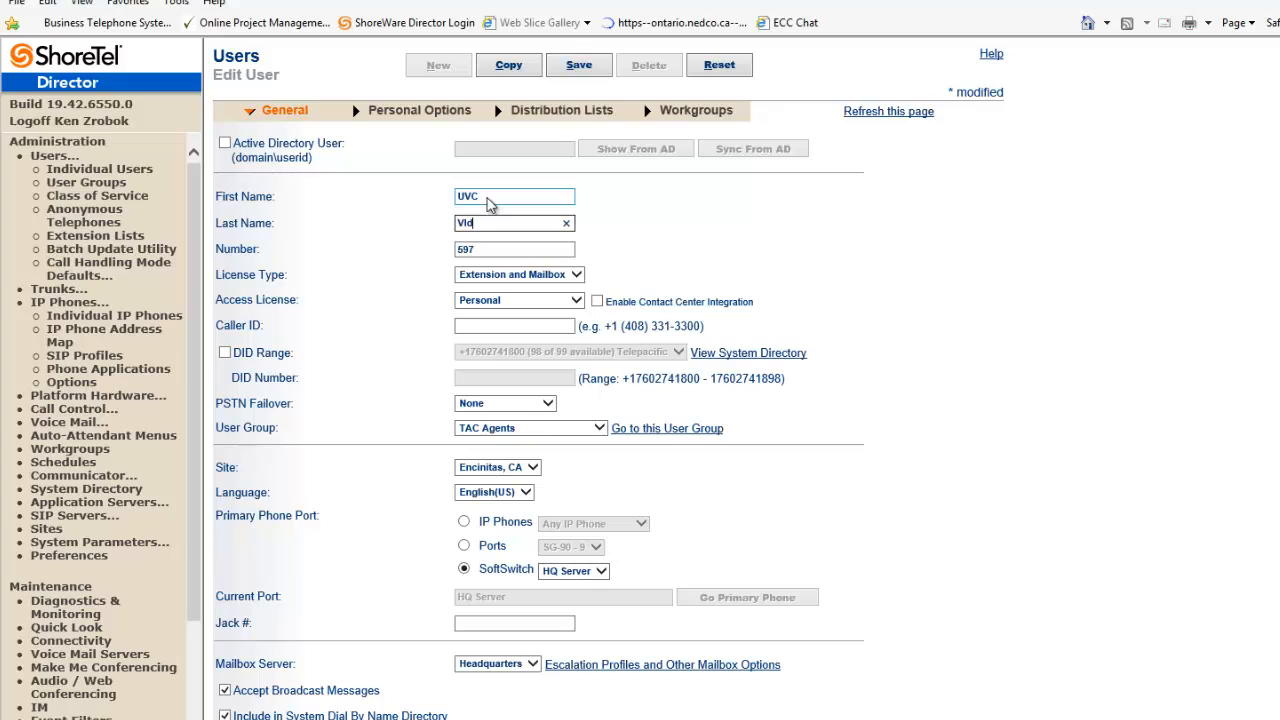
type("o")
left_click(514, 249)
type("595")
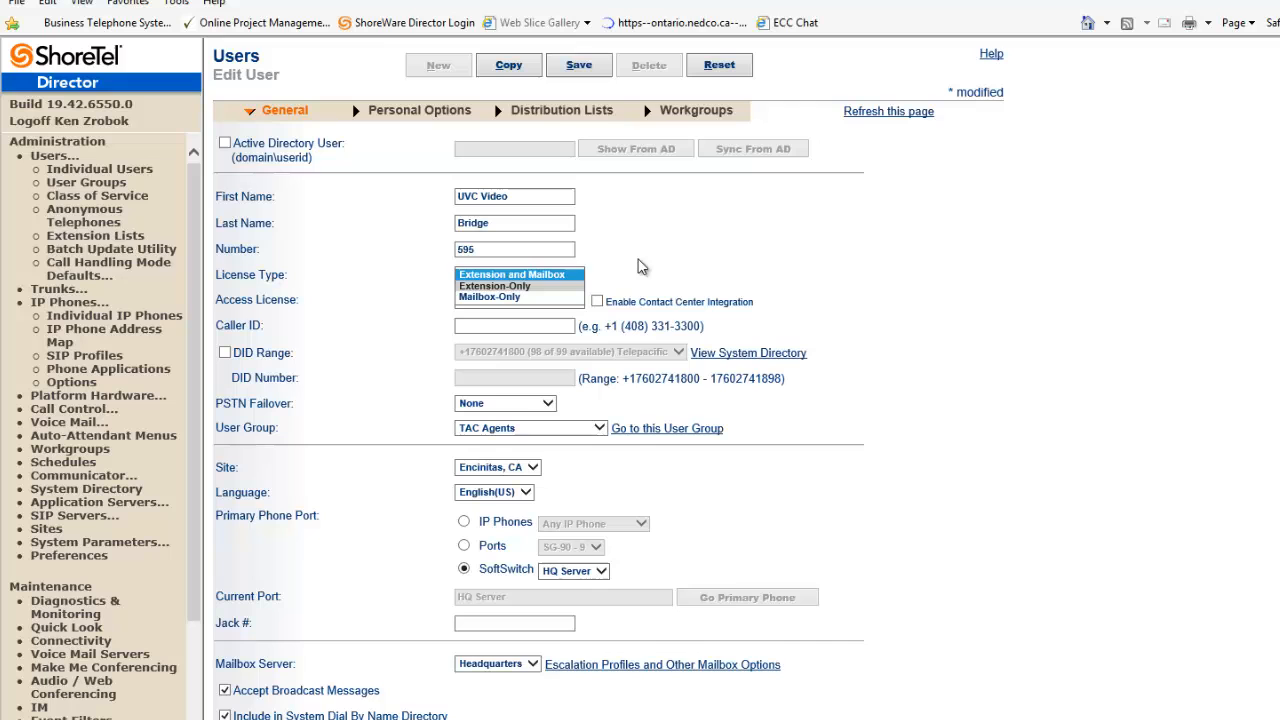
left_click(515, 285)
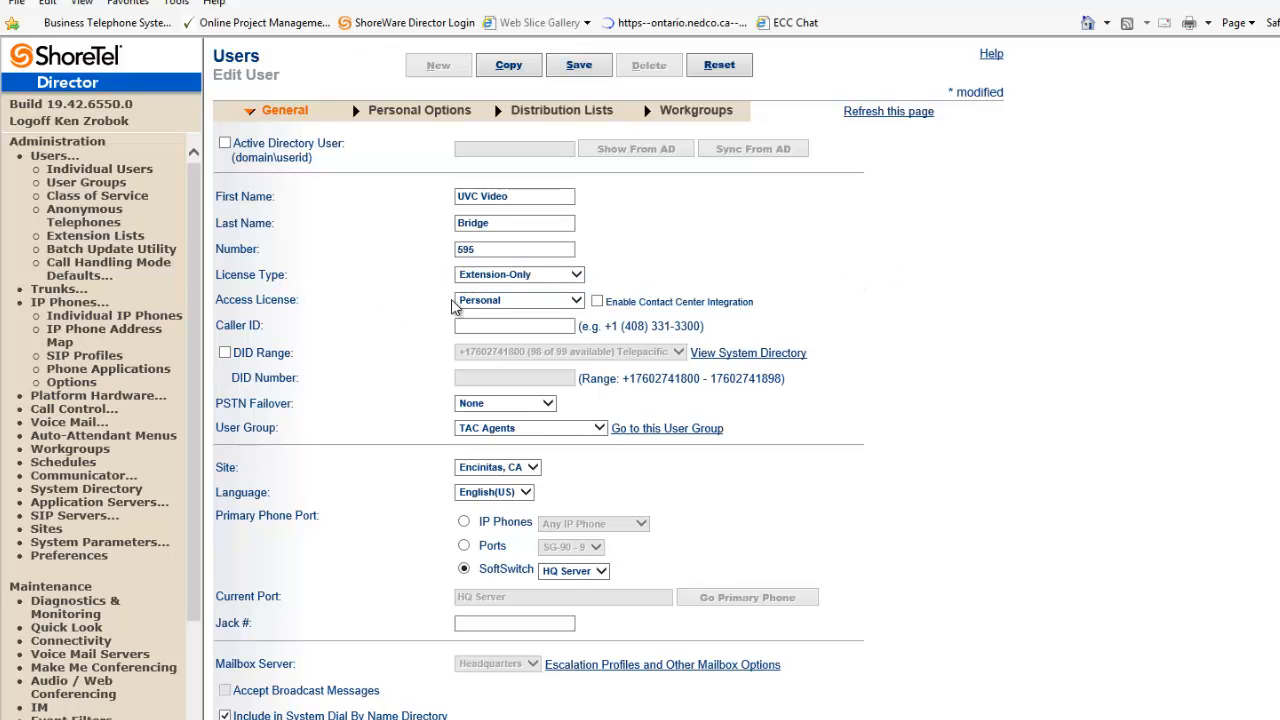
- Enter and confirm a new SIP password for the UVC Video Bridge user
scroll("down", 3)
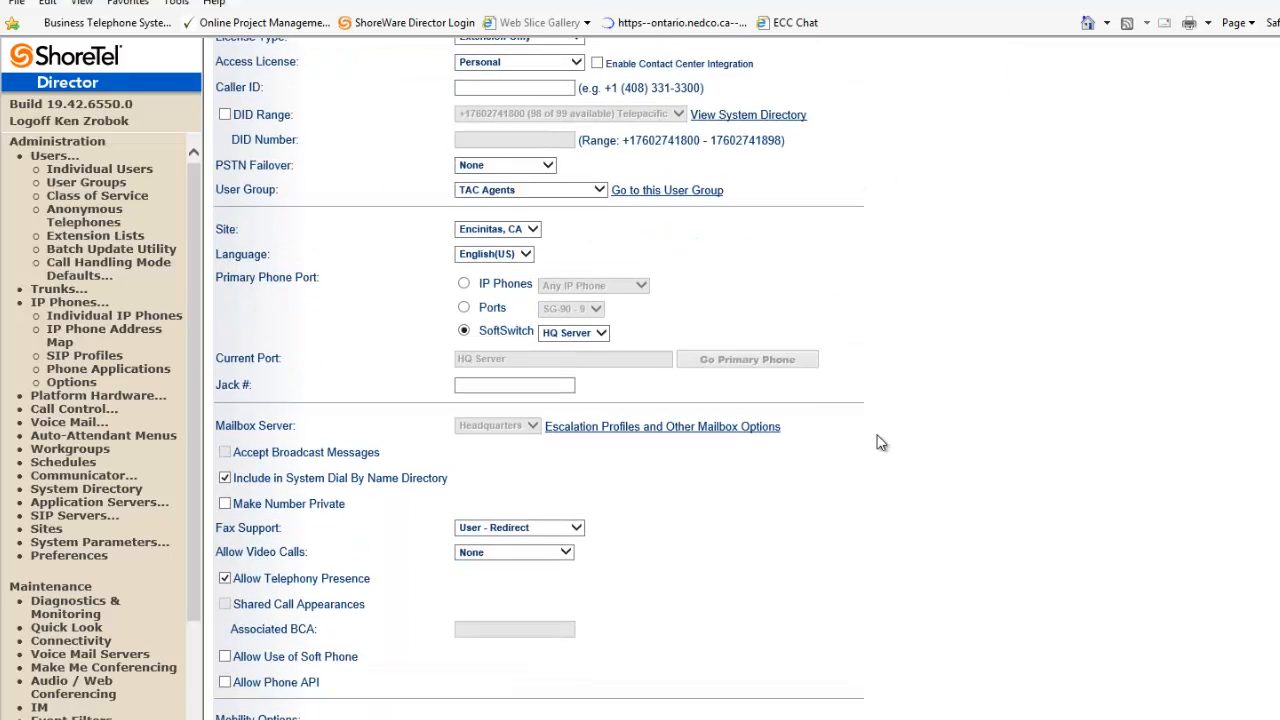
scroll("down", 3)
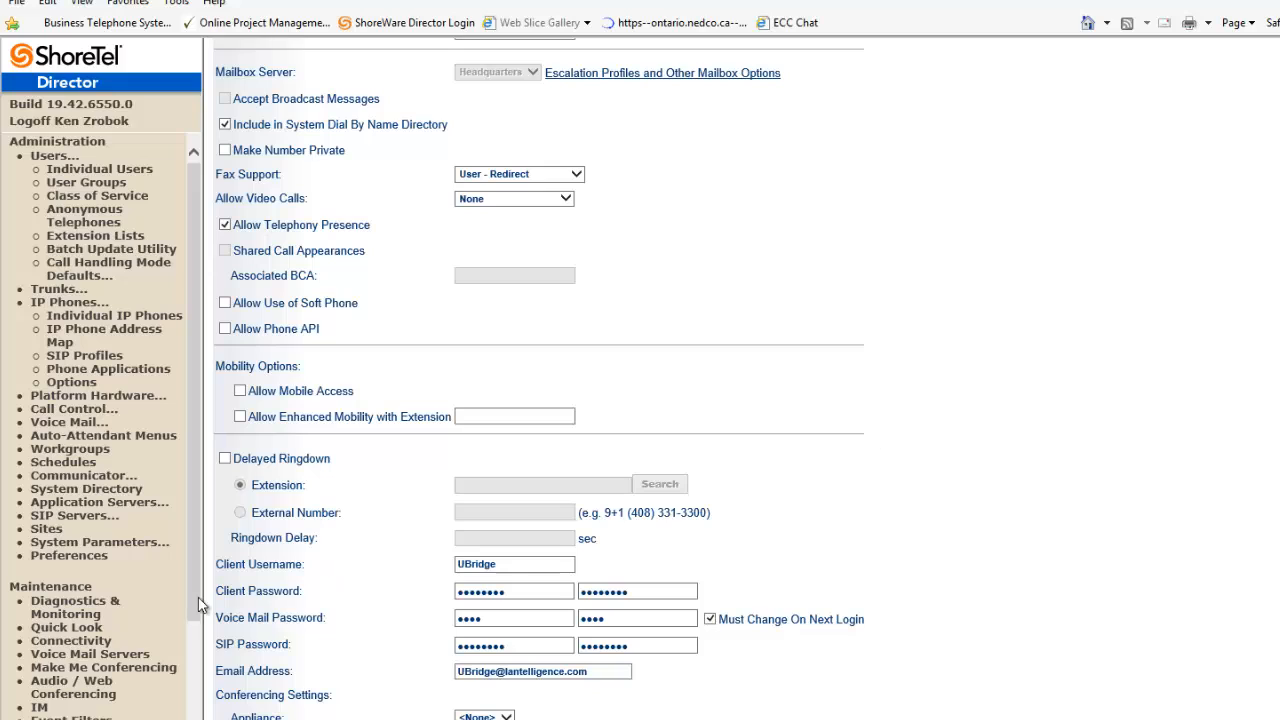
mouse_move(762, 565)
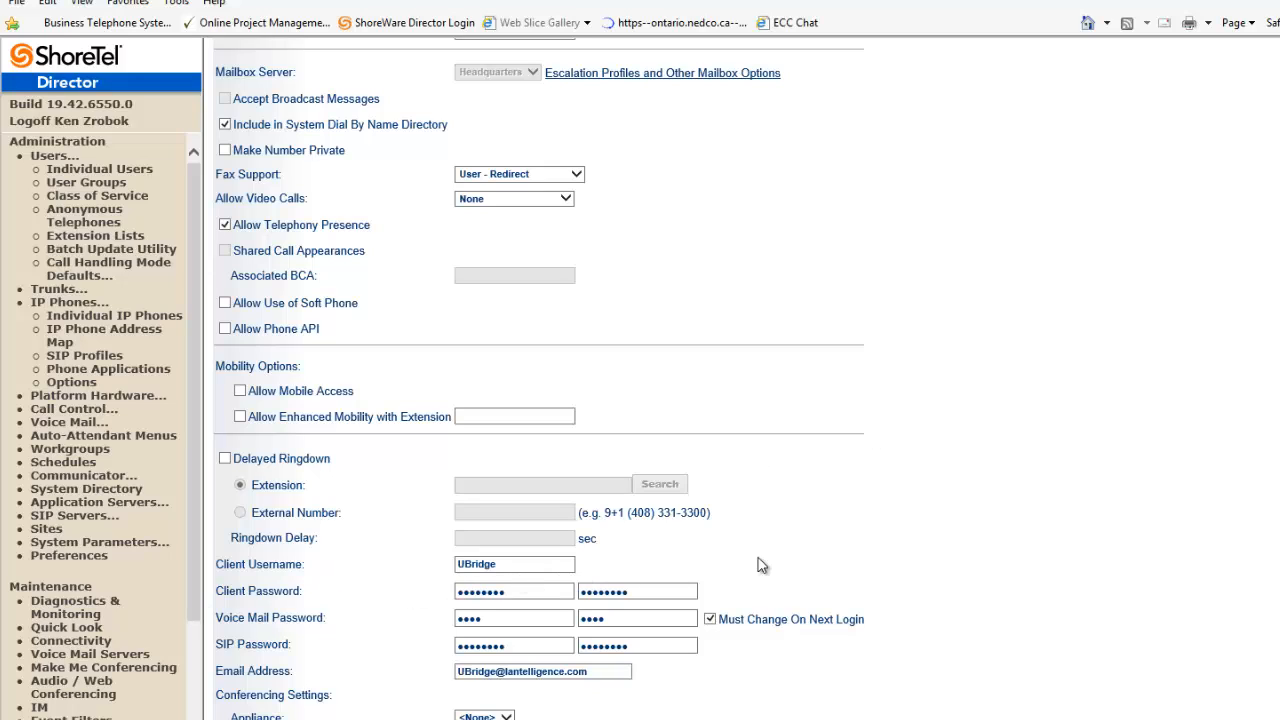
left_click(514, 645)
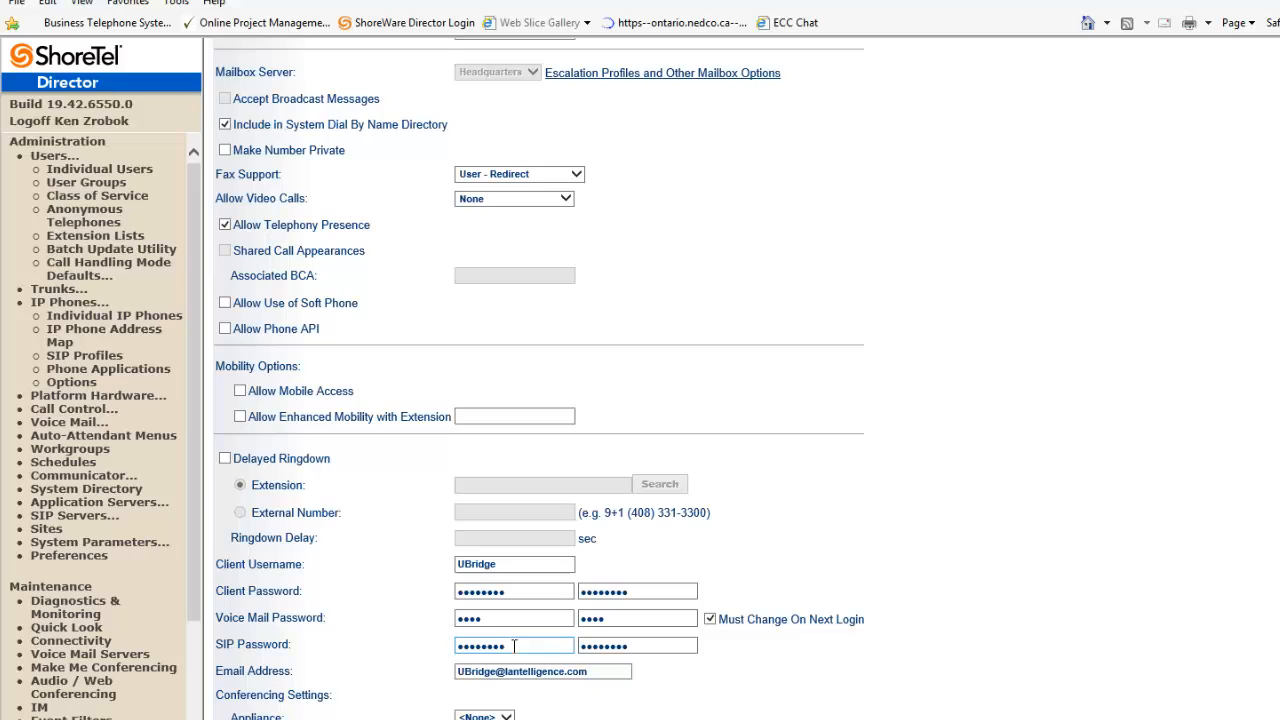
left_click(513, 644)
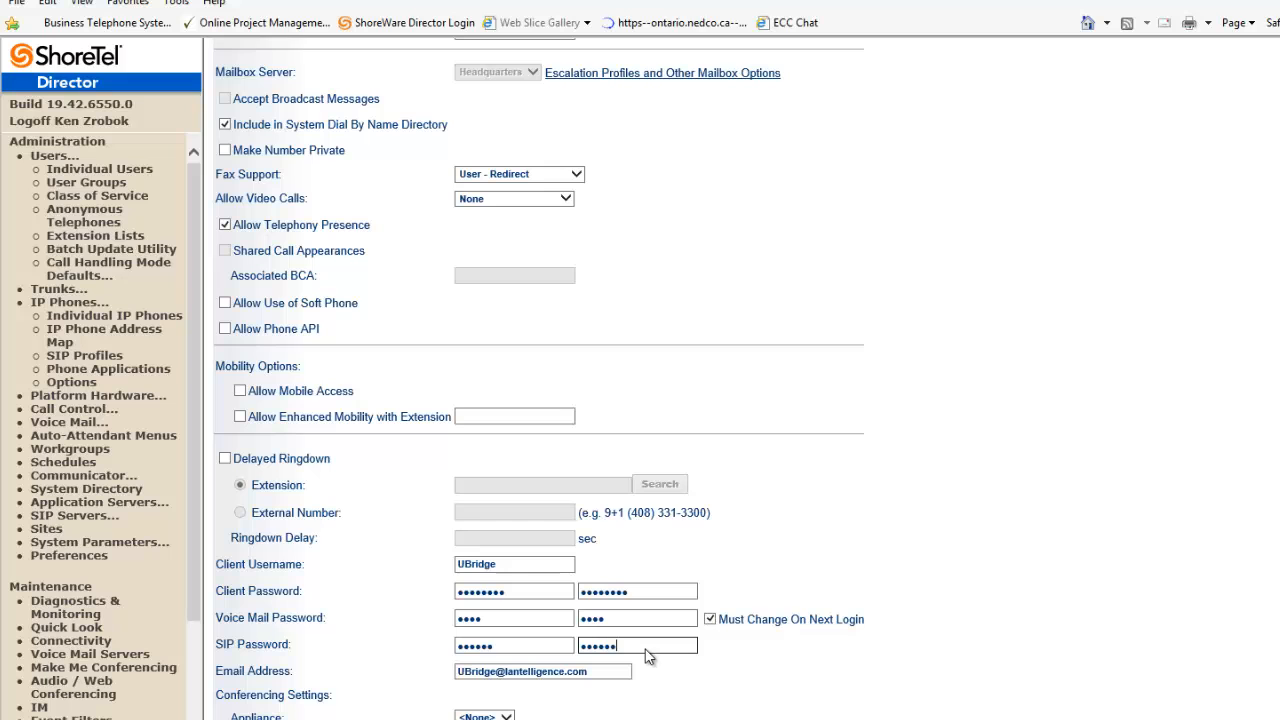
mouse_move(365, 663)
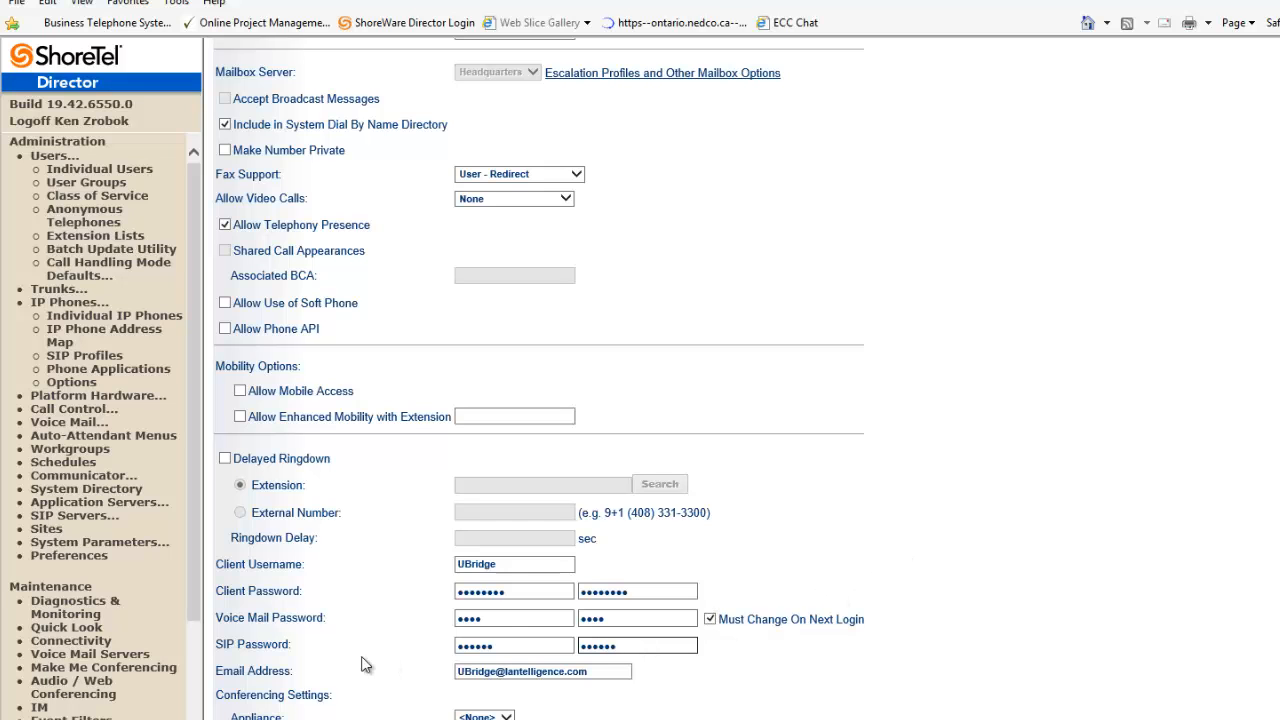
left_click(579, 64)
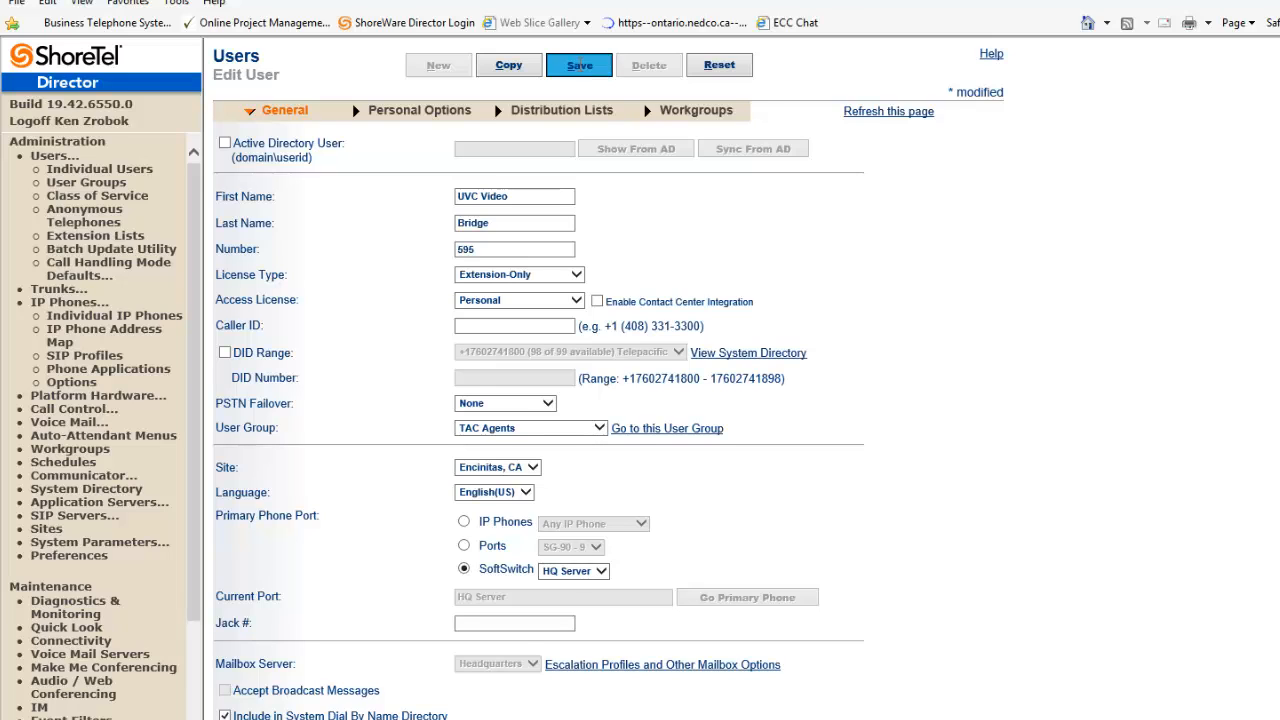
- Save the Director user, apply Multipoint's SIP settings, and collapse the SIP section
left_click(579, 65)
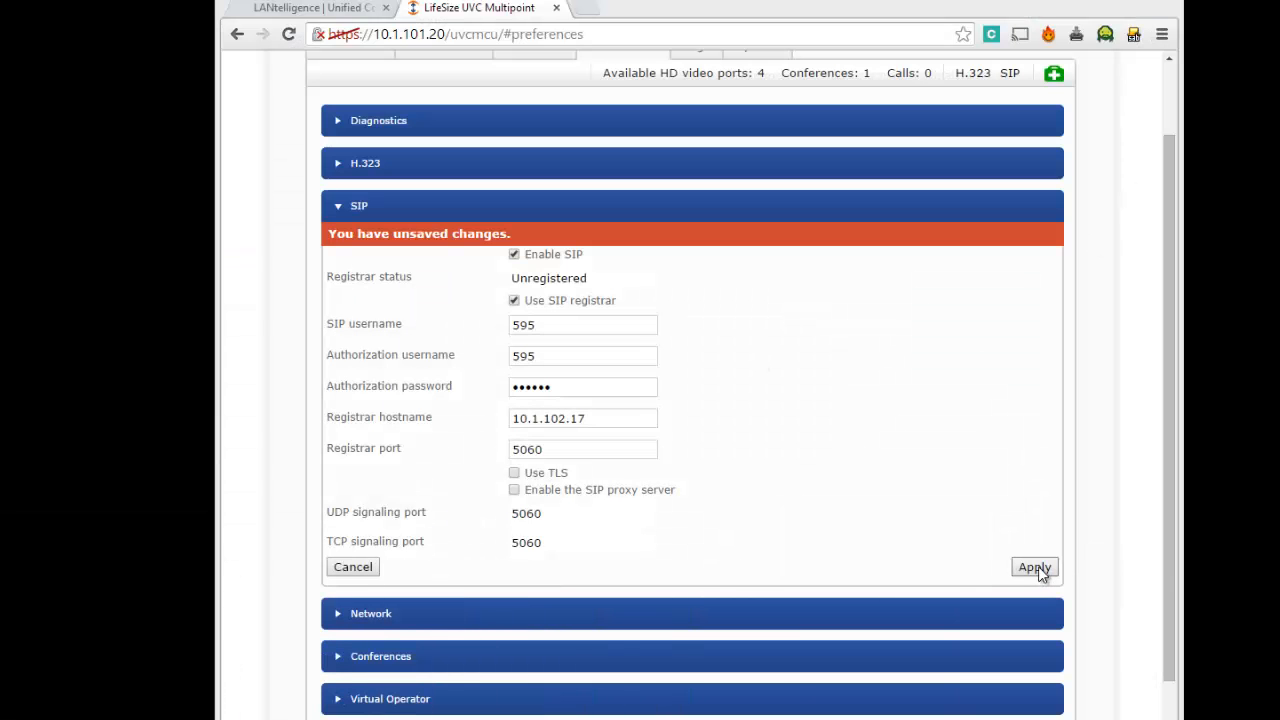
left_click(1034, 567)
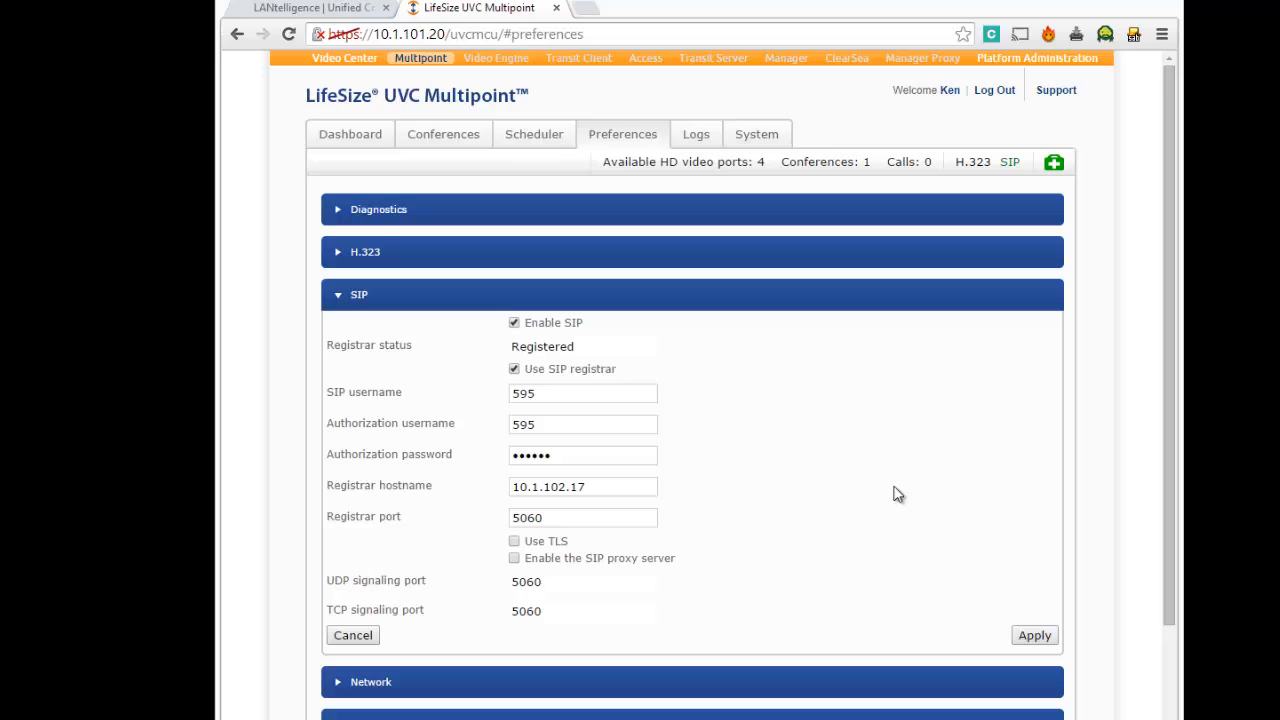
mouse_move(333, 345)
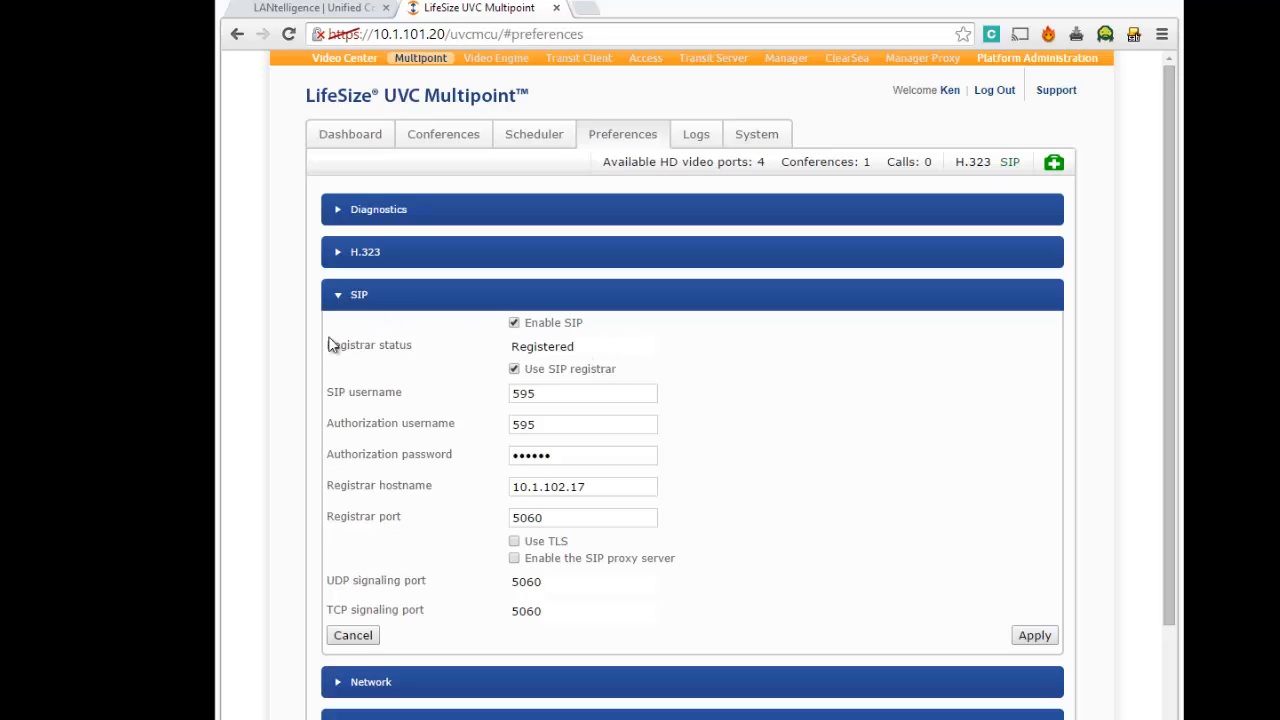
mouse_move(340, 303)
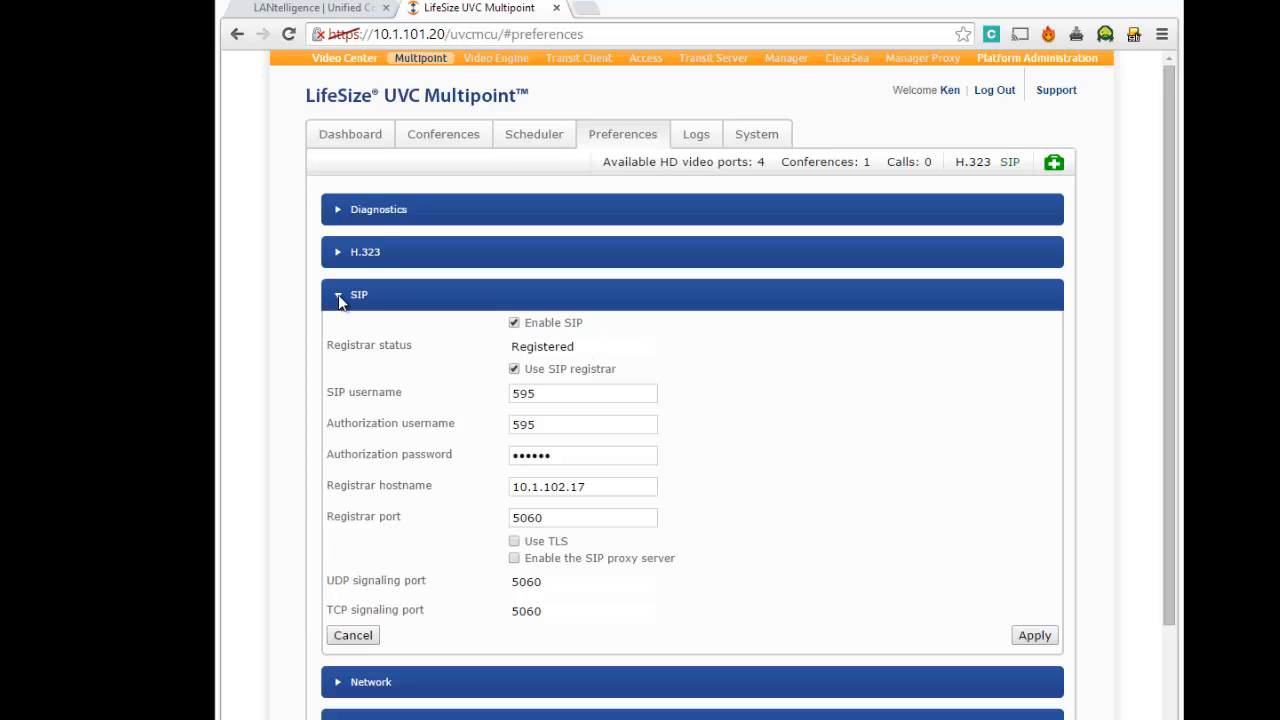
left_click(359, 294)
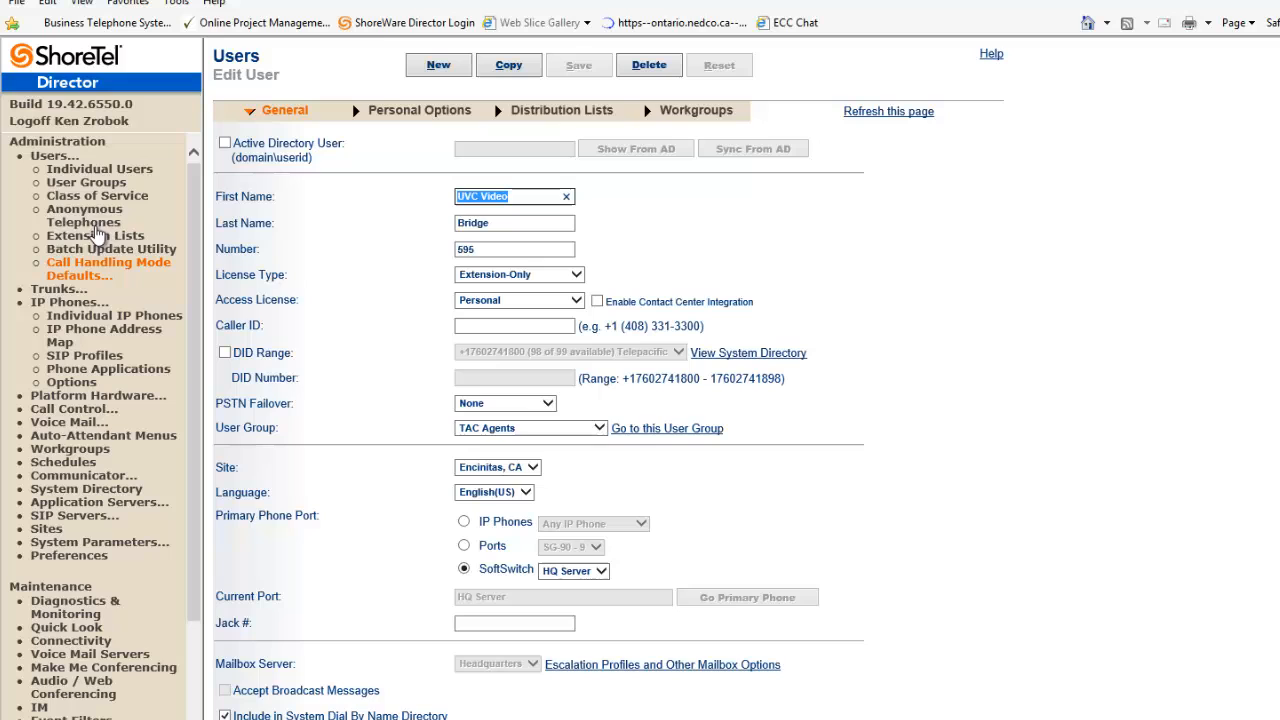
mouse_move(114, 315)
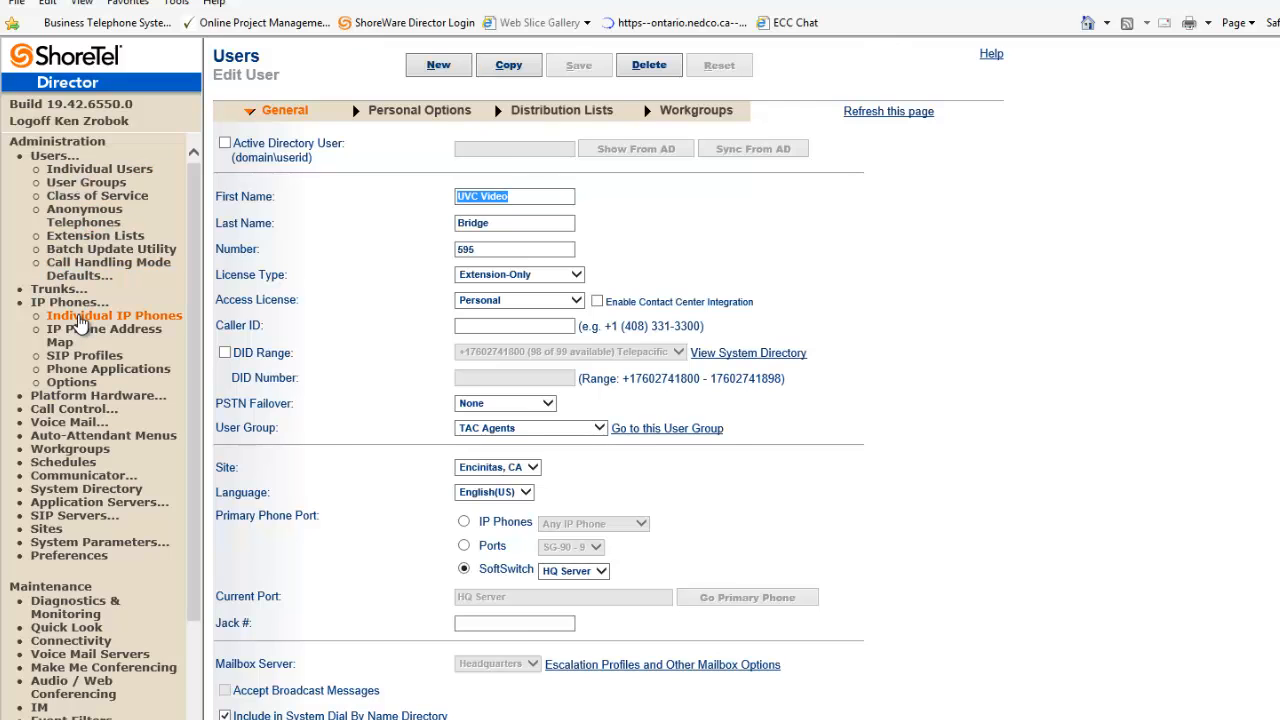
- Reload the UVC Video Bridge user and verify its SIP softswitch current port
left_click(114, 315)
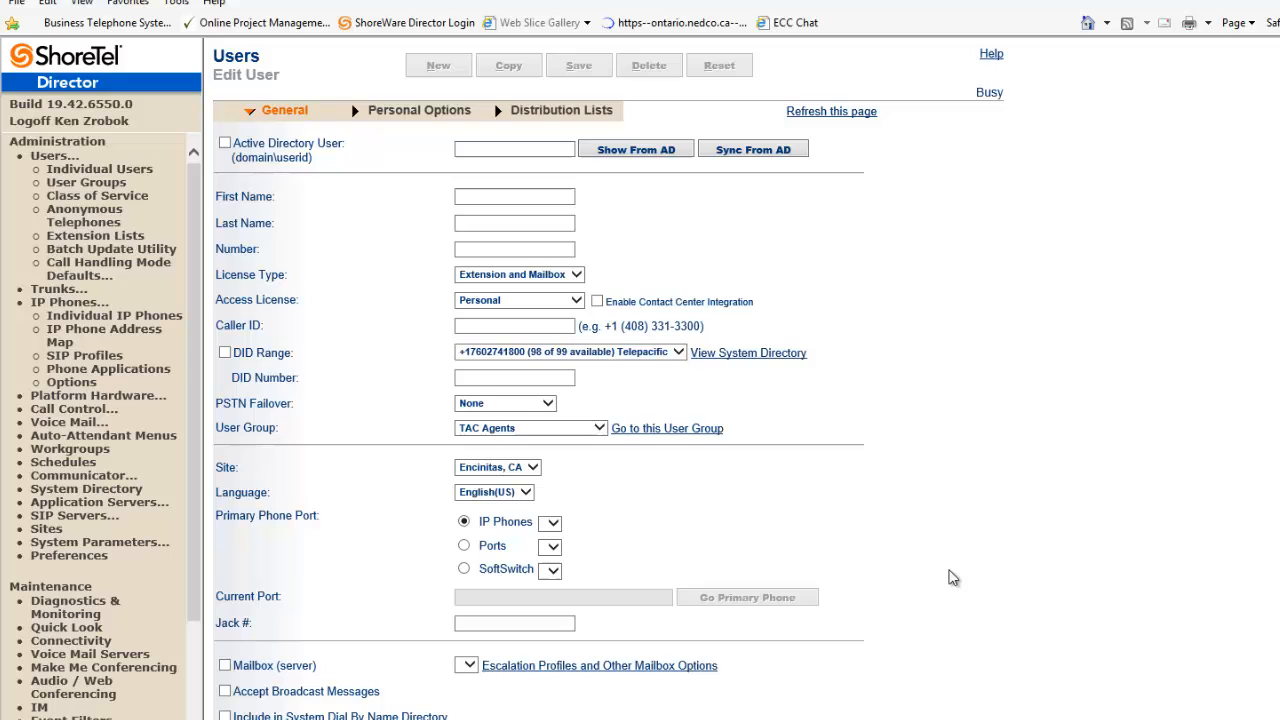
scroll("down", 3)
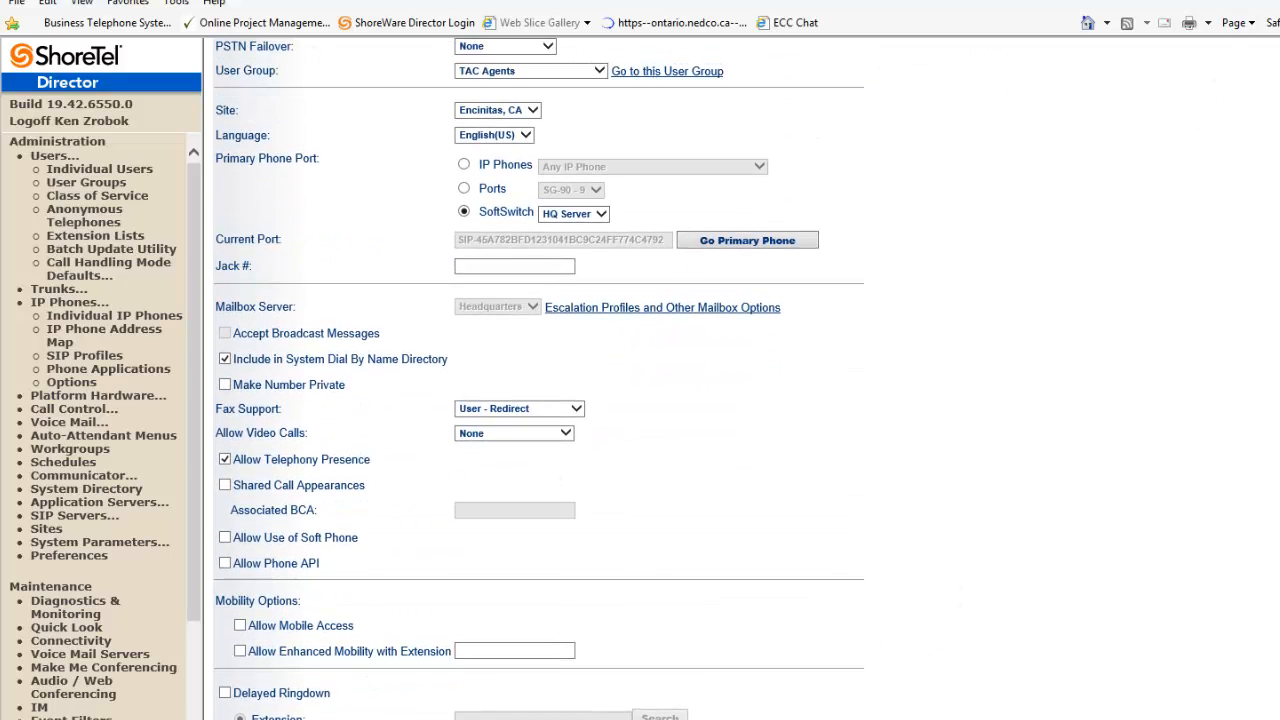
left_click(480, 8)
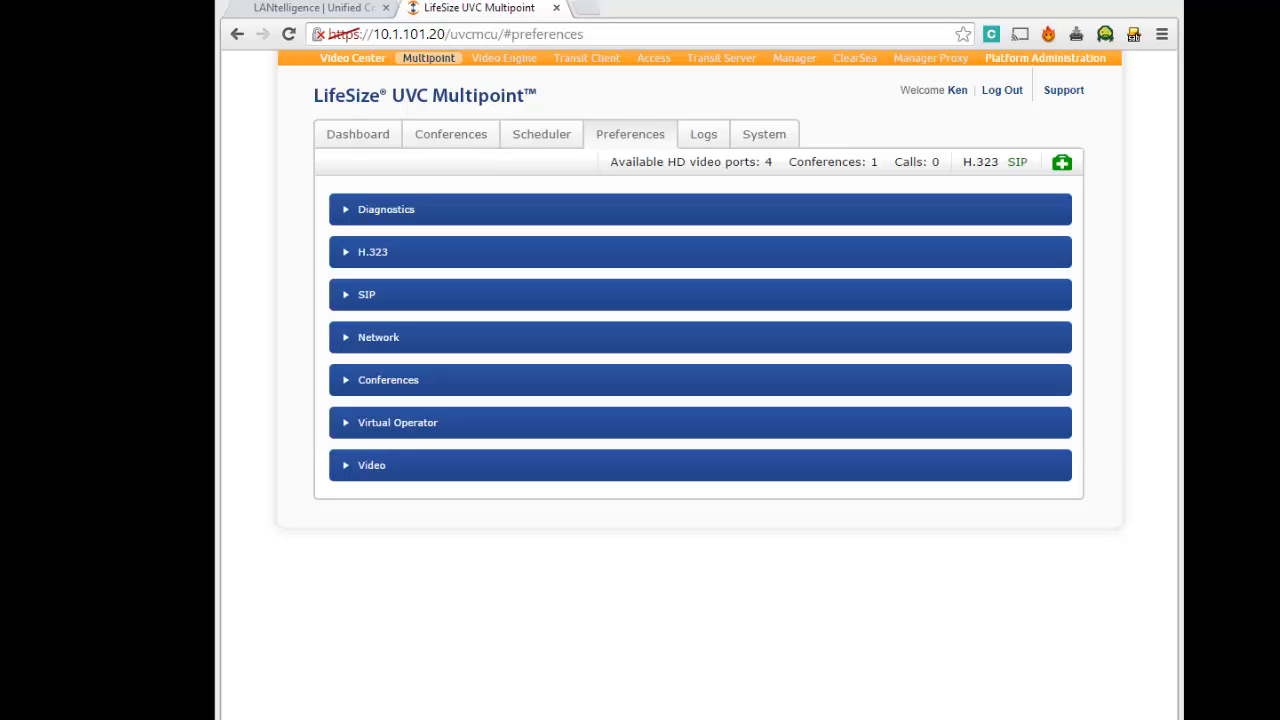
mouse_move(22, 195)
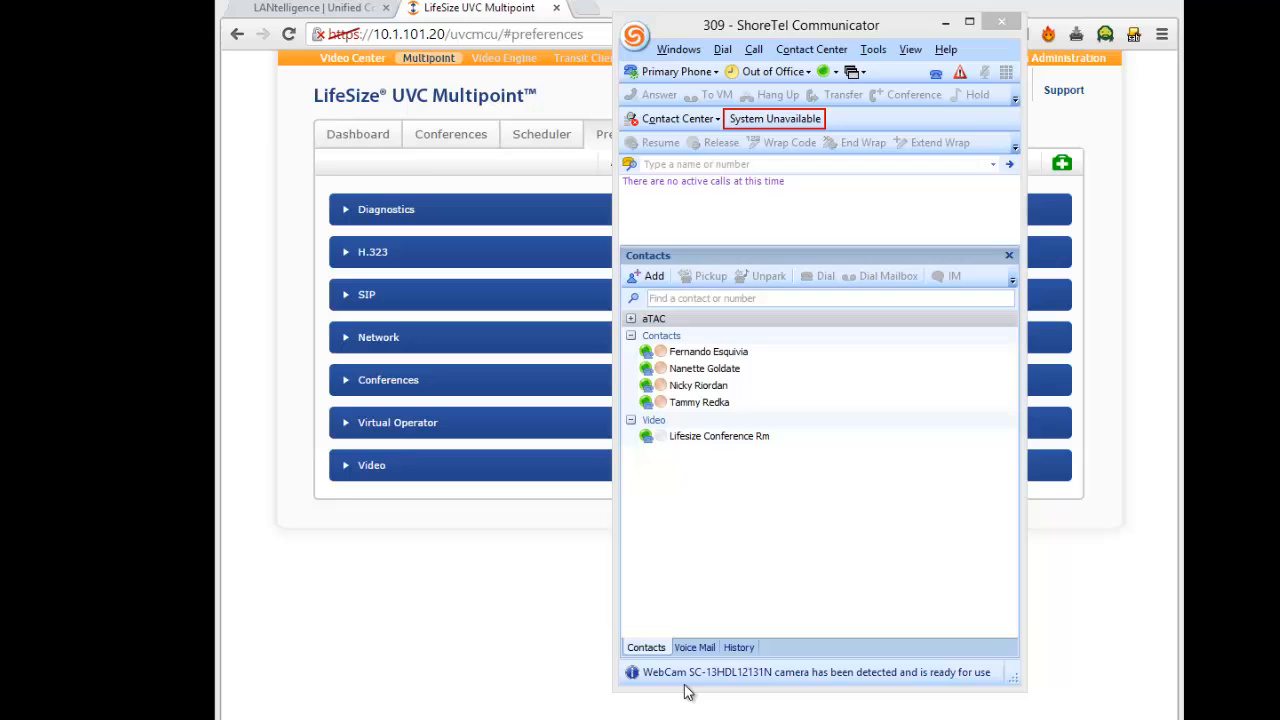
- Look up extension 595 in Communicator and call the UVC Video Bridge
left_click(738, 647)
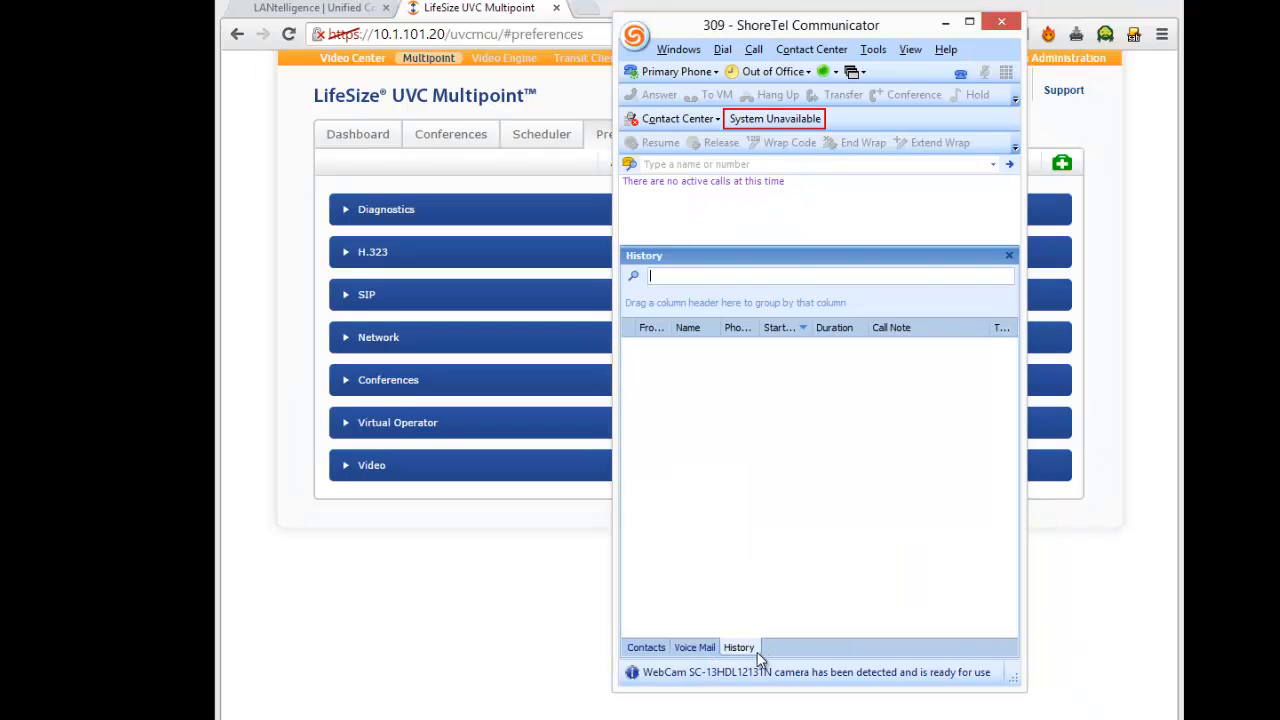
left_click(679, 49)
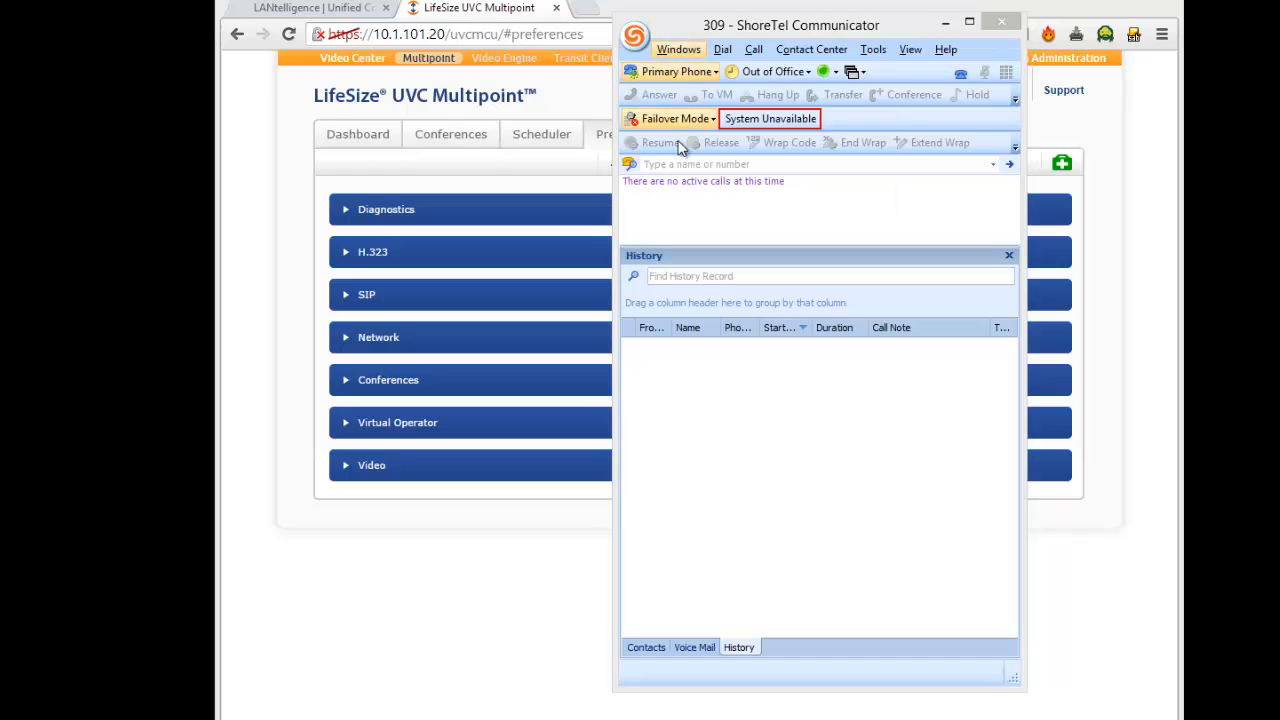
left_click(785, 647)
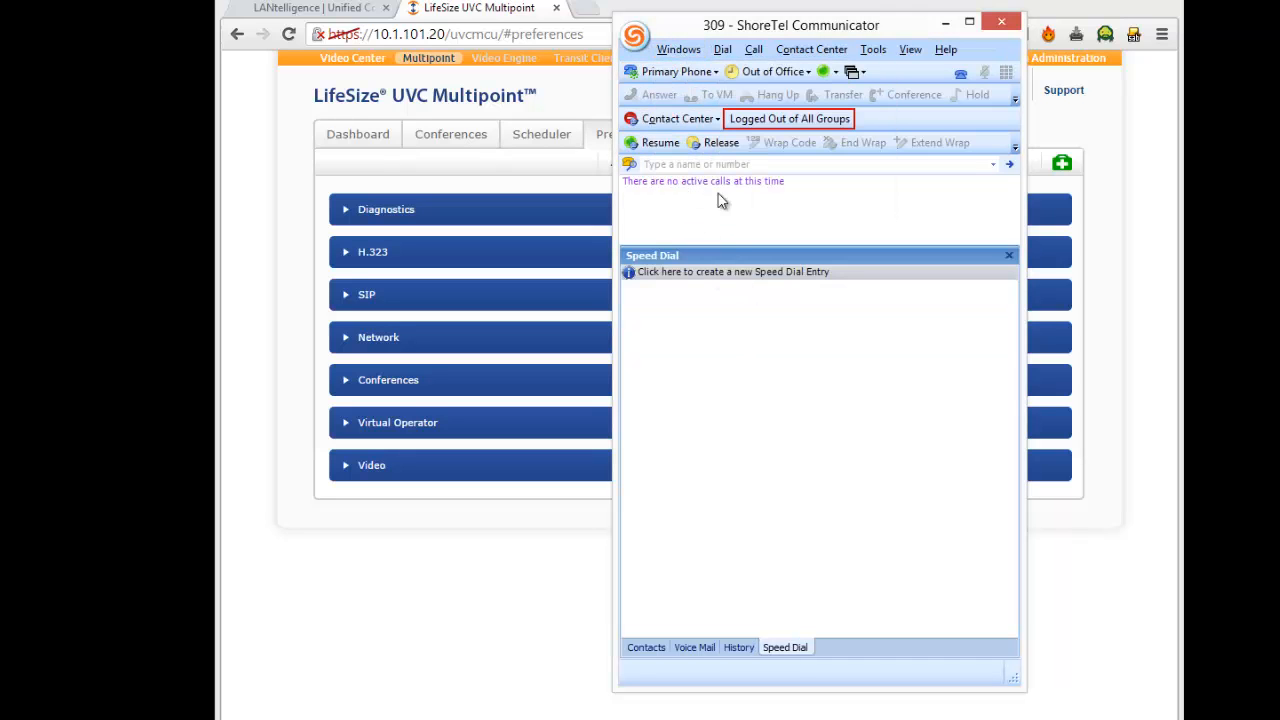
type("595")
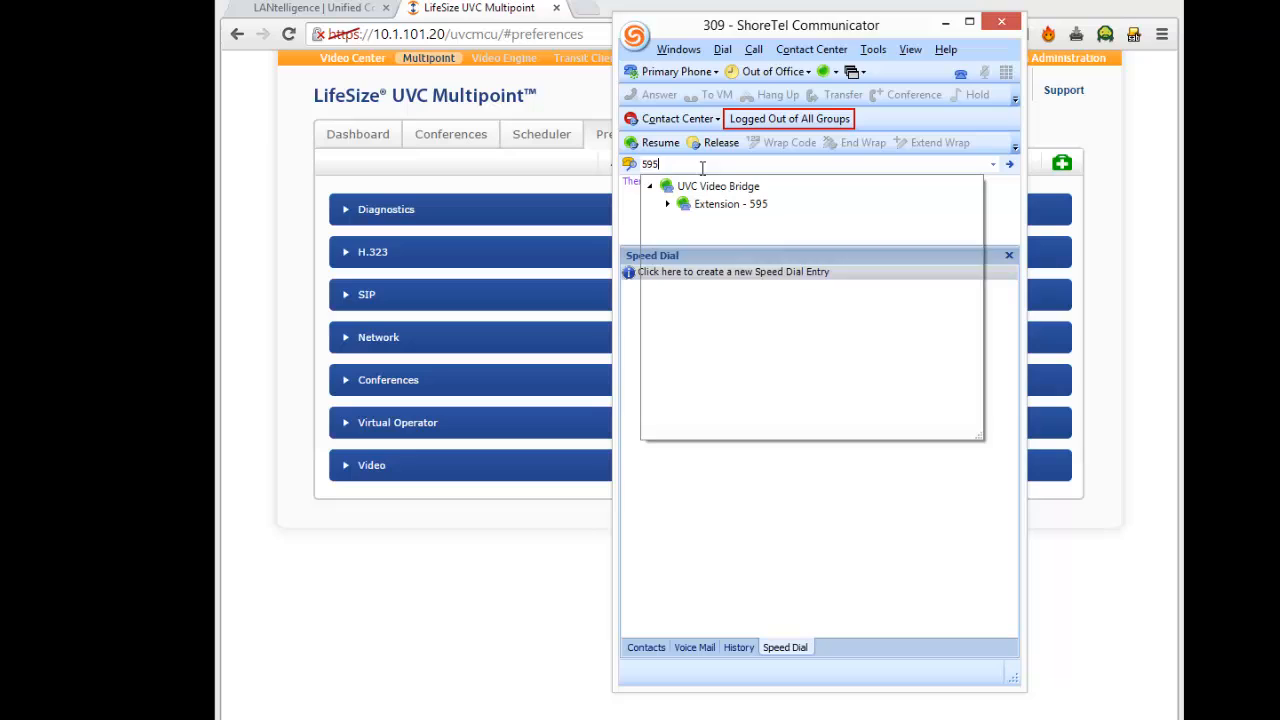
left_click(667, 204)
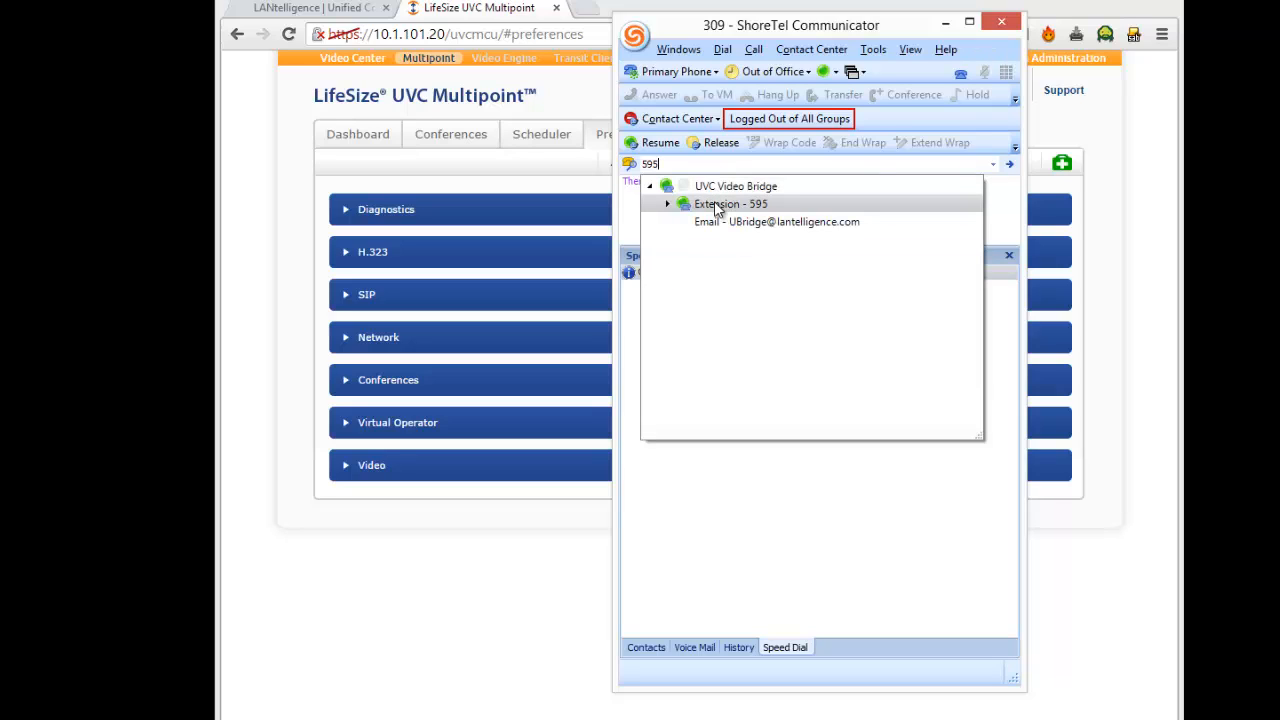
left_click(736, 186)
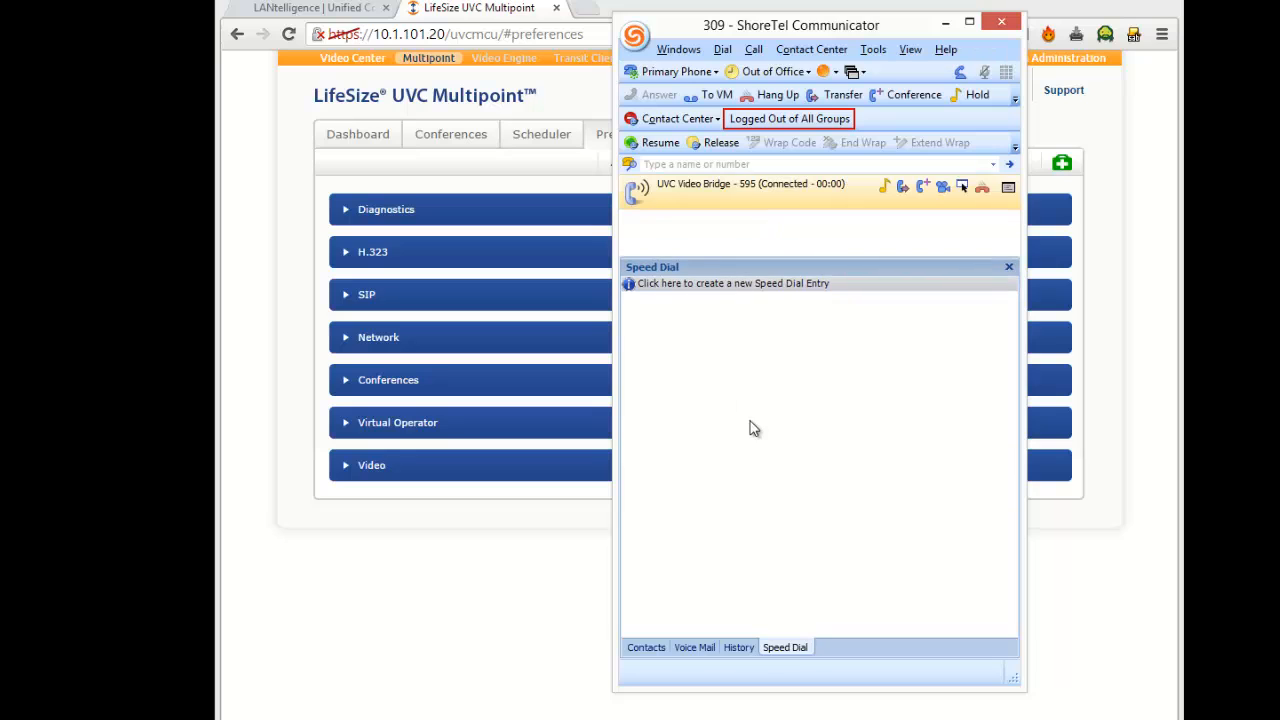
mouse_move(809, 416)
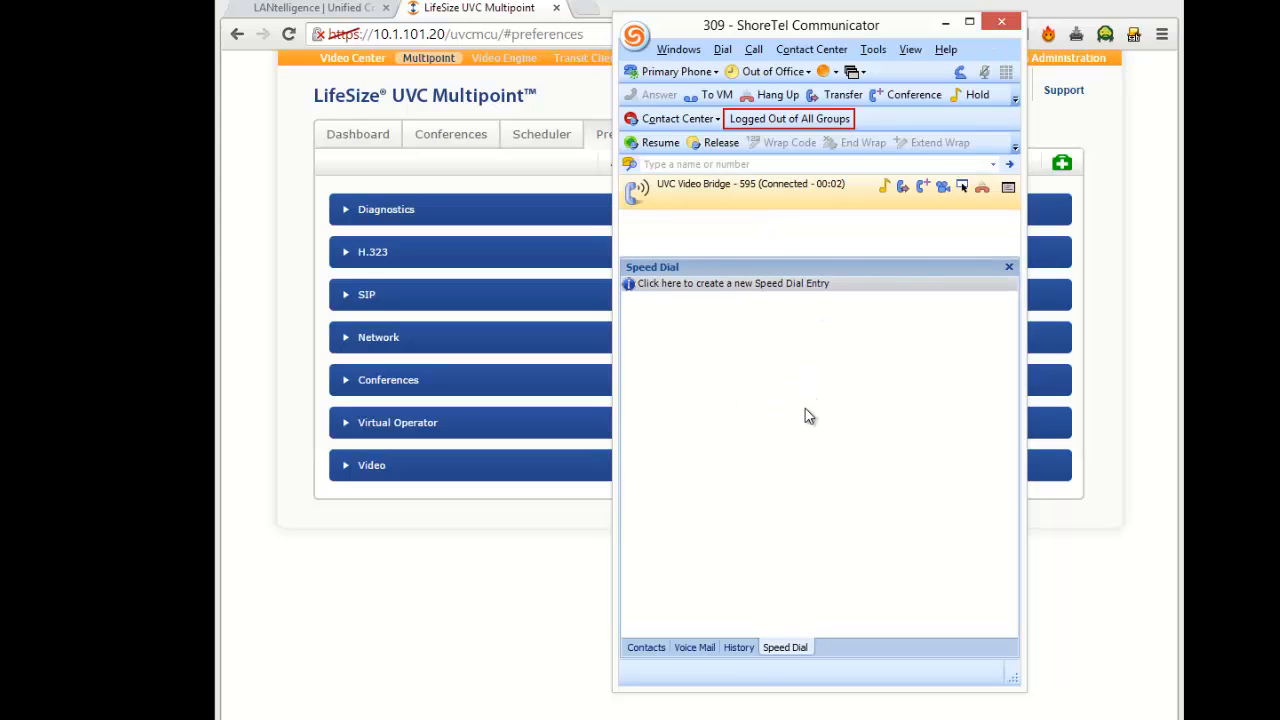
mouse_move(843, 396)
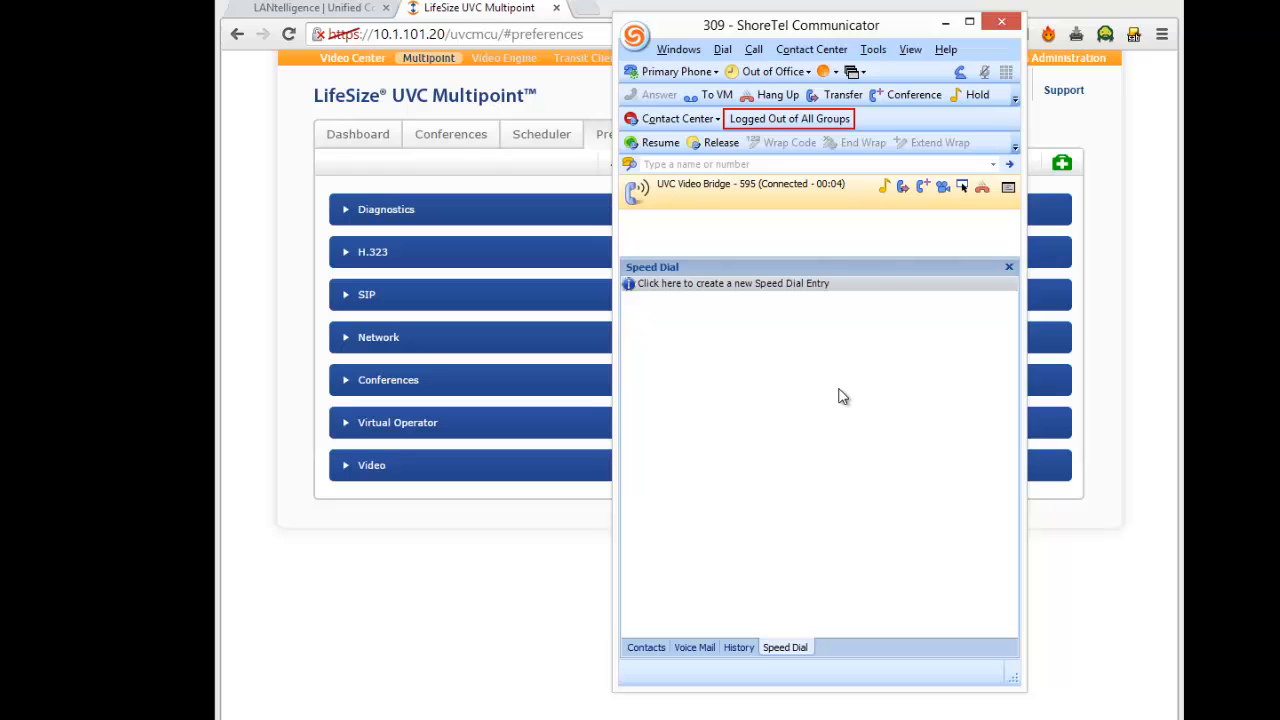
mouse_move(878, 346)
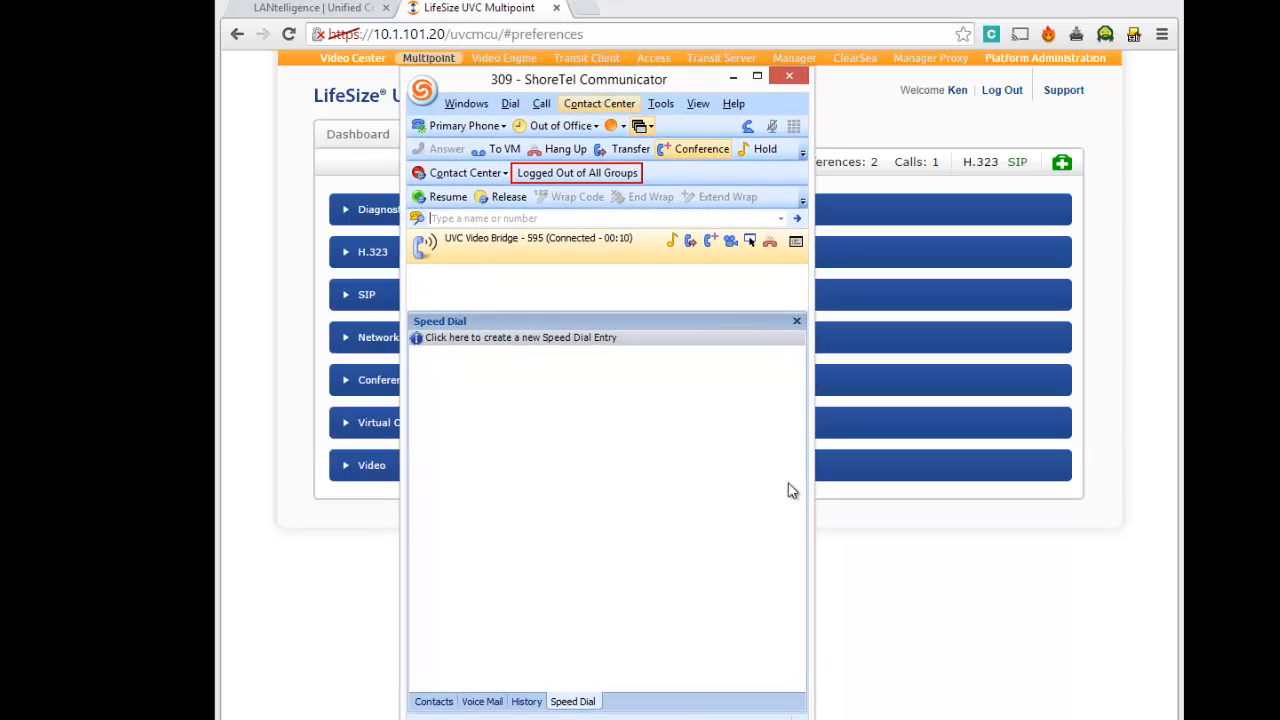
mouse_move(700, 333)
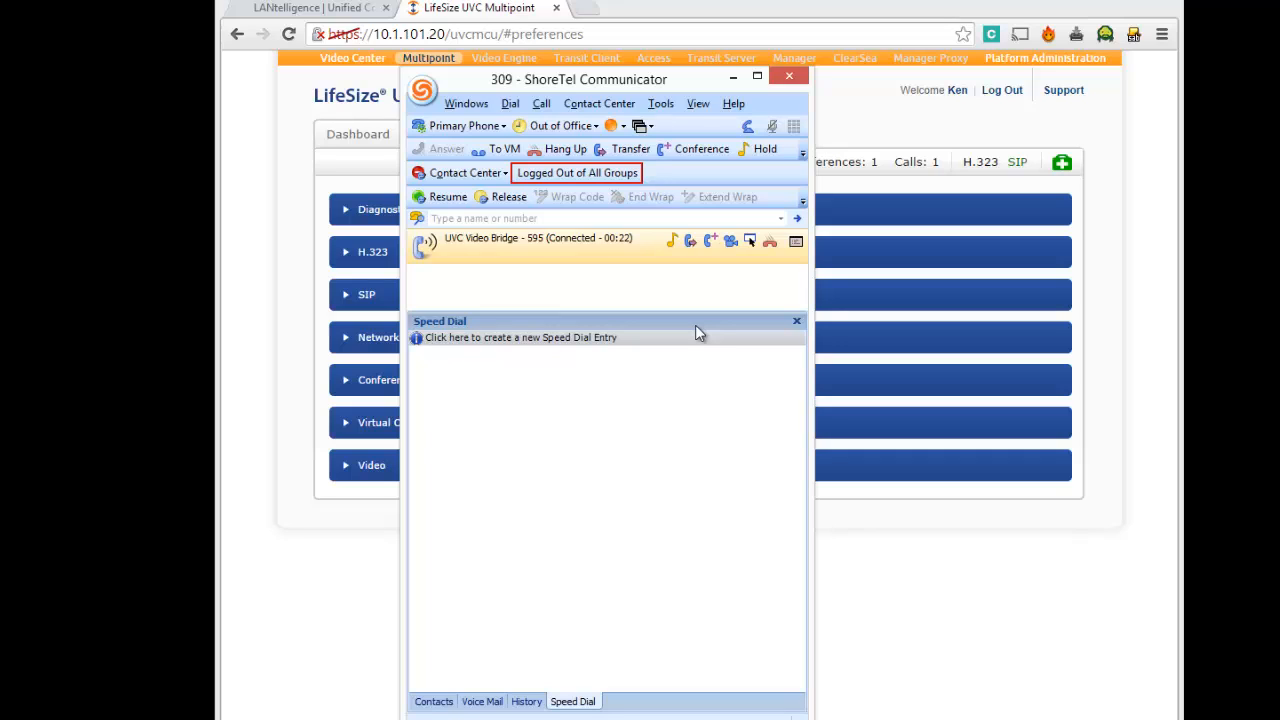
mouse_move(731, 241)
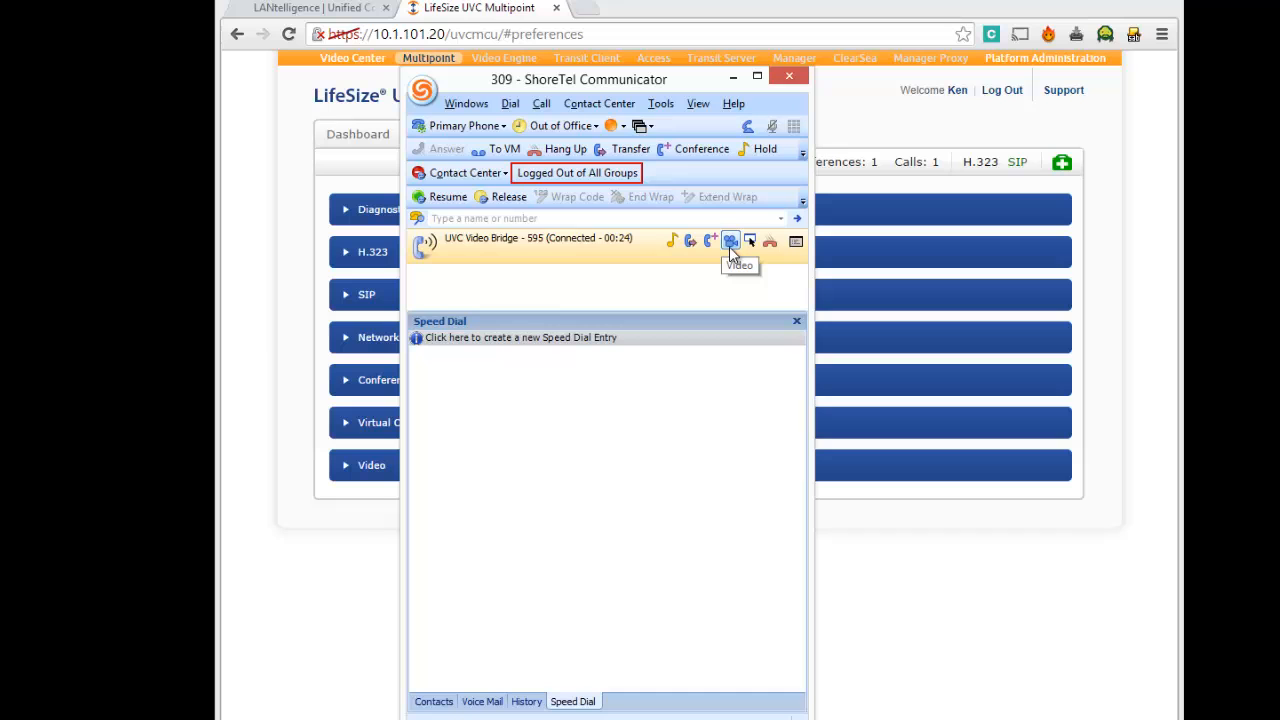
- Request video on the bridge call, then hang up
left_click(731, 241)
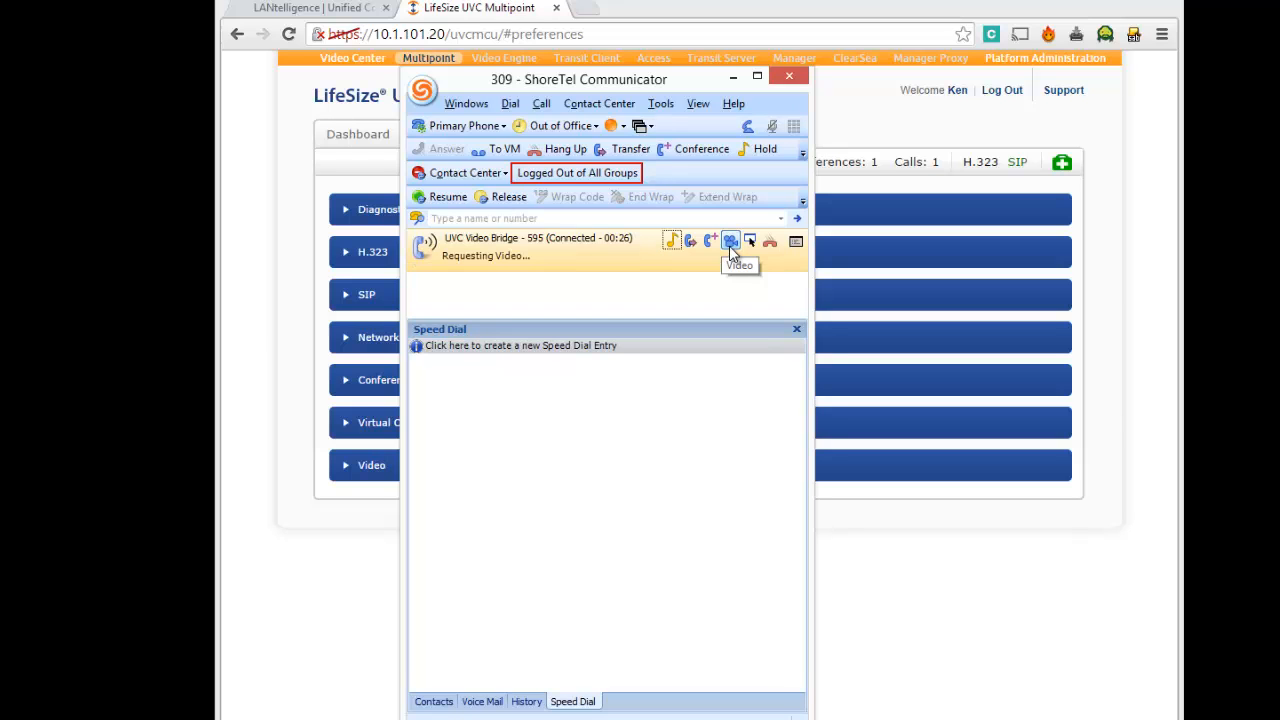
left_click(730, 241)
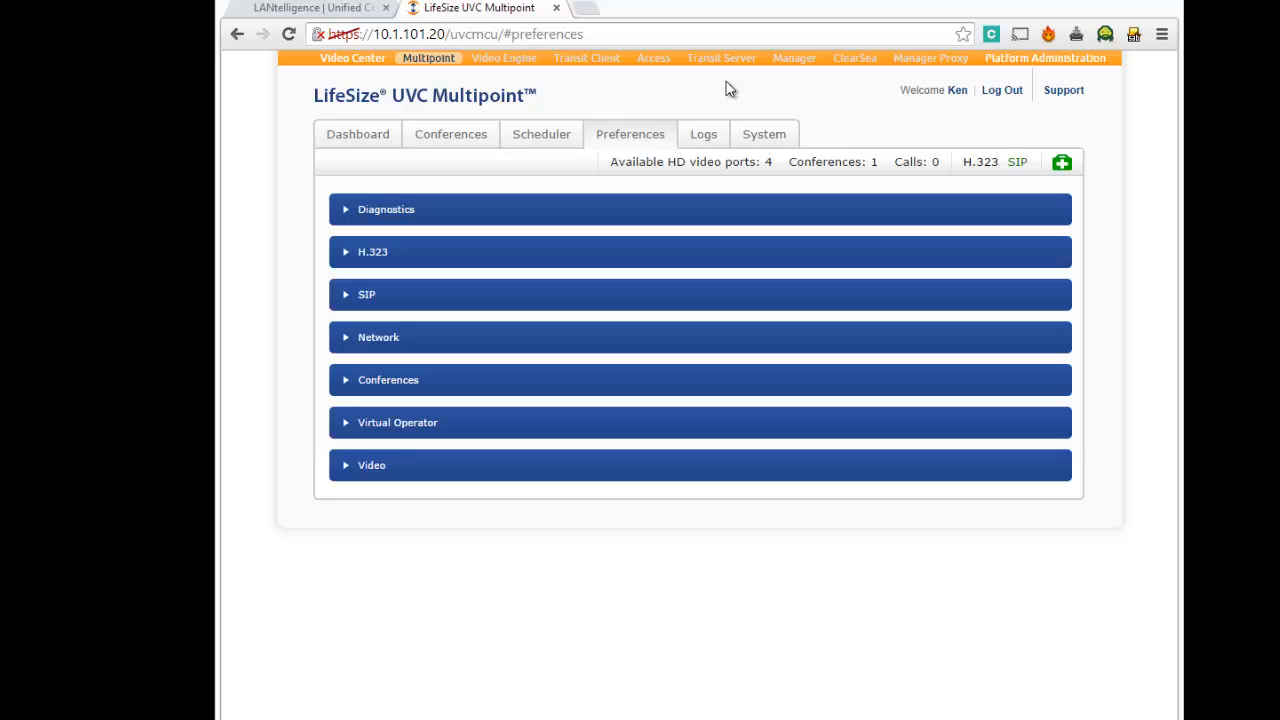
mouse_move(450, 140)
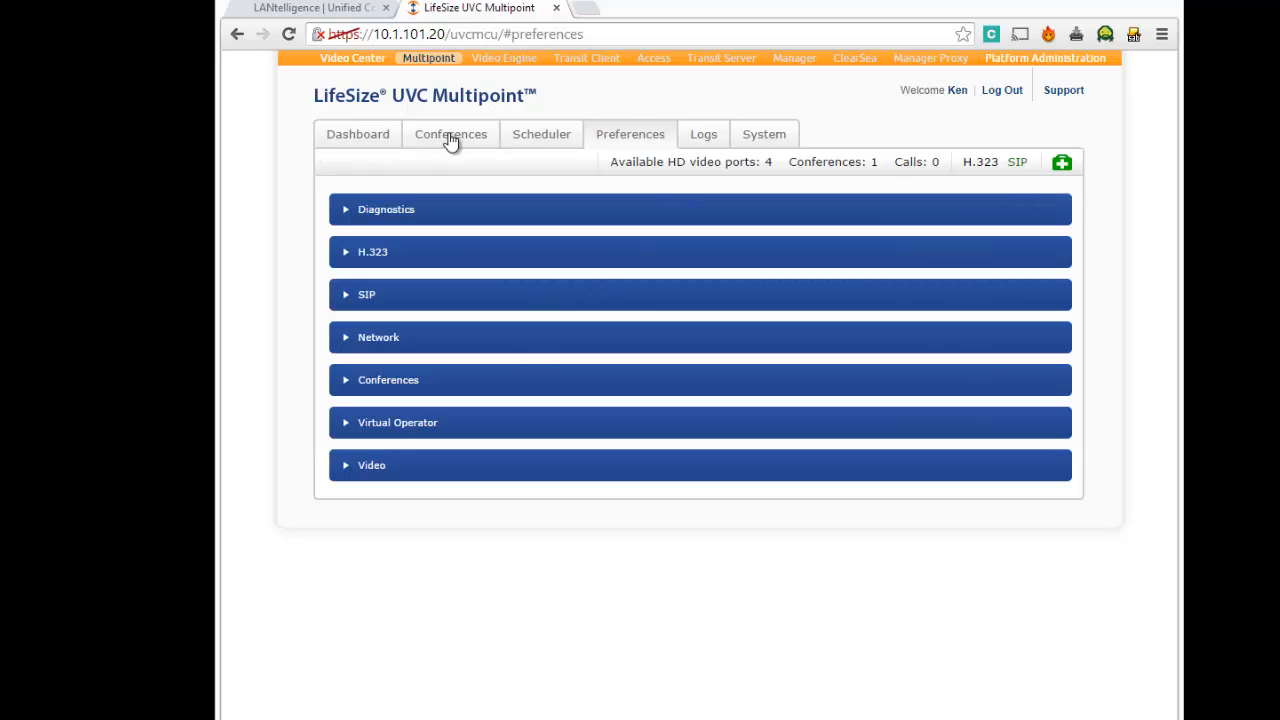
- Dial the room codec at recent address 10.1.104.250 into conference 1000
left_click(451, 134)
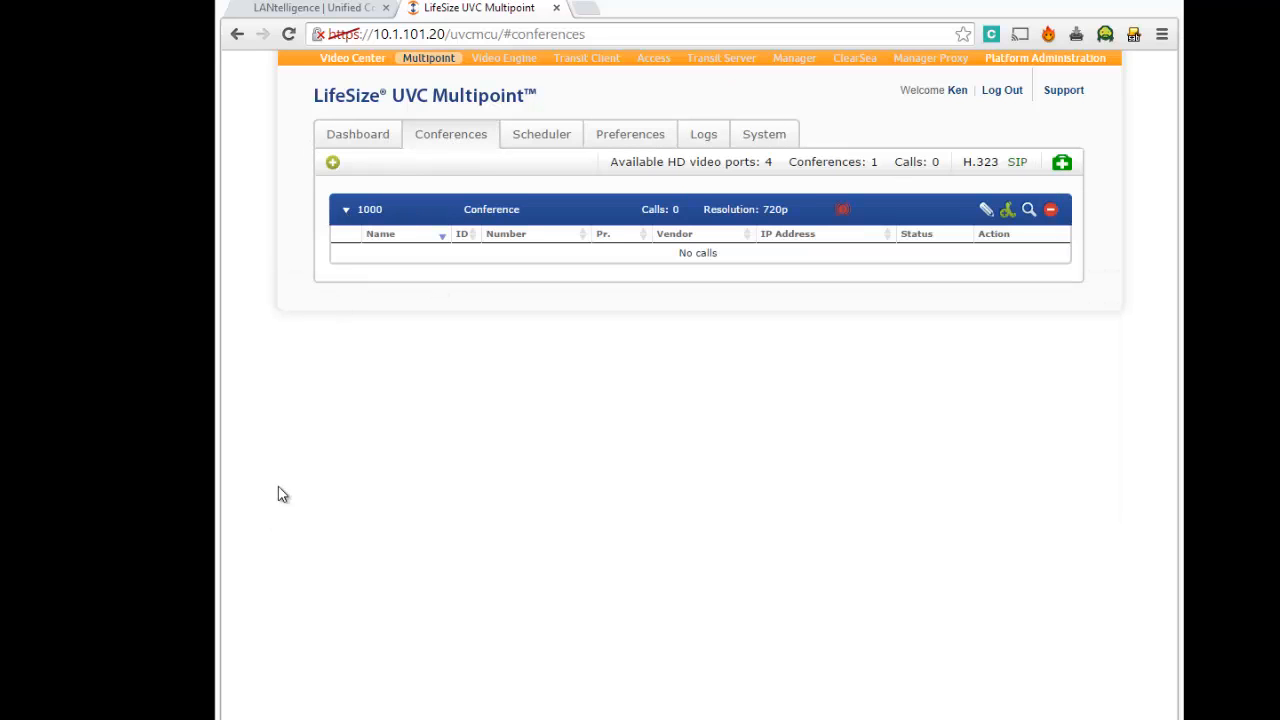
mouse_move(1007, 209)
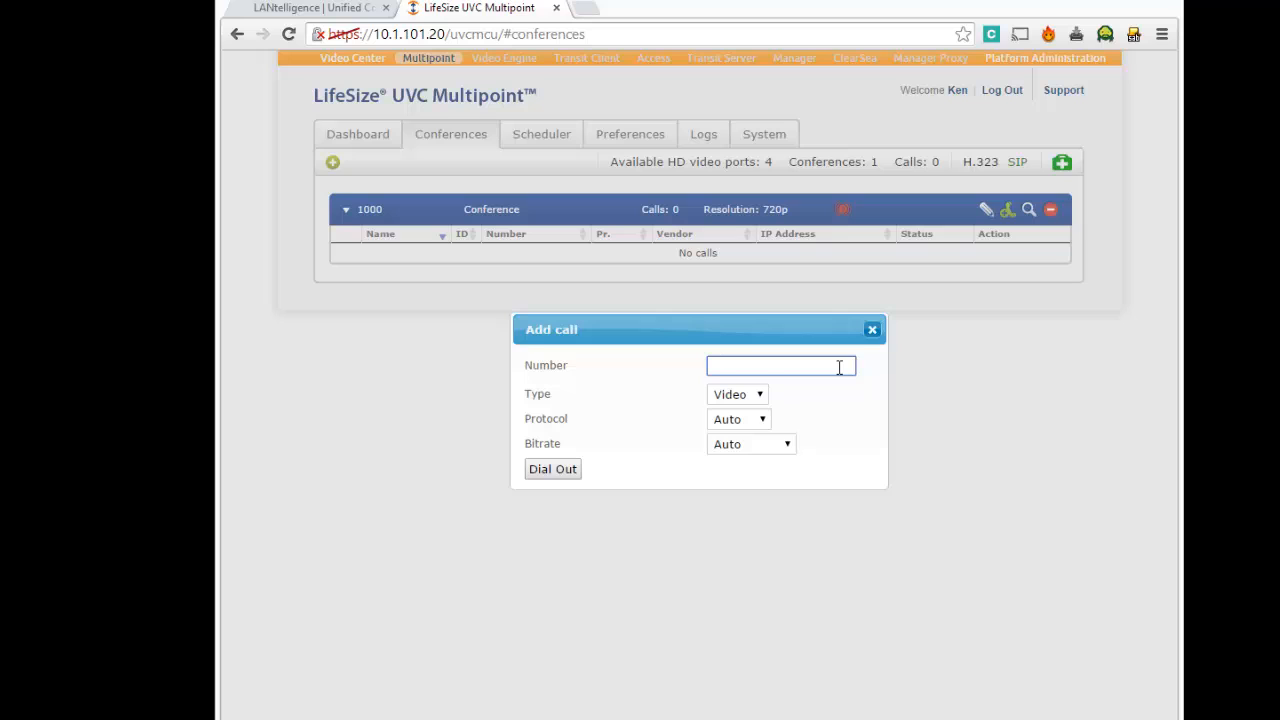
type("10.3")
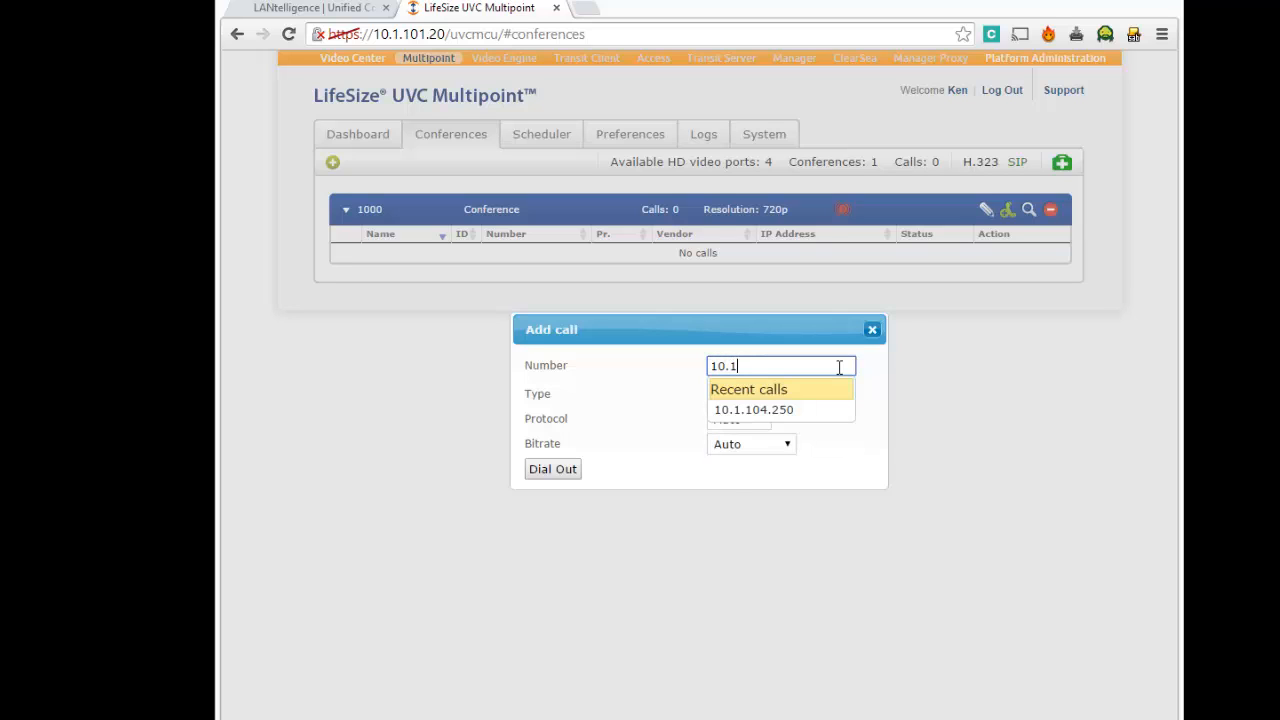
left_click(753, 409)
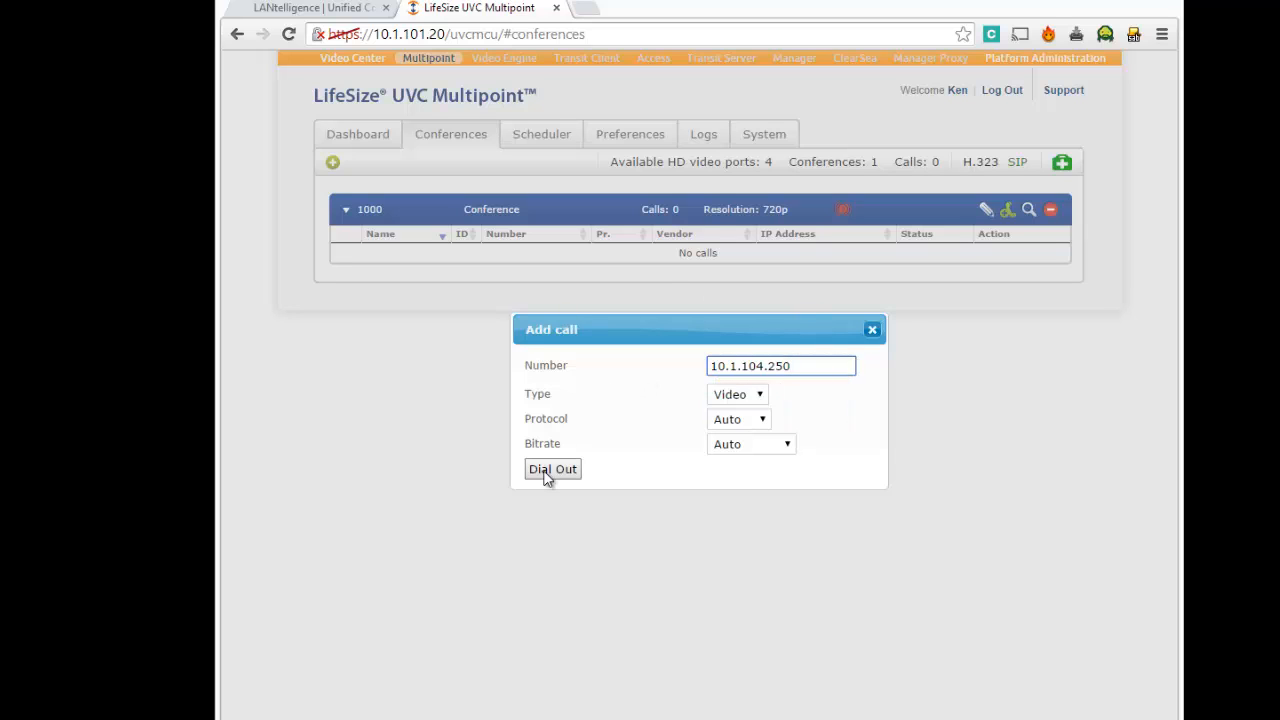
left_click(552, 469)
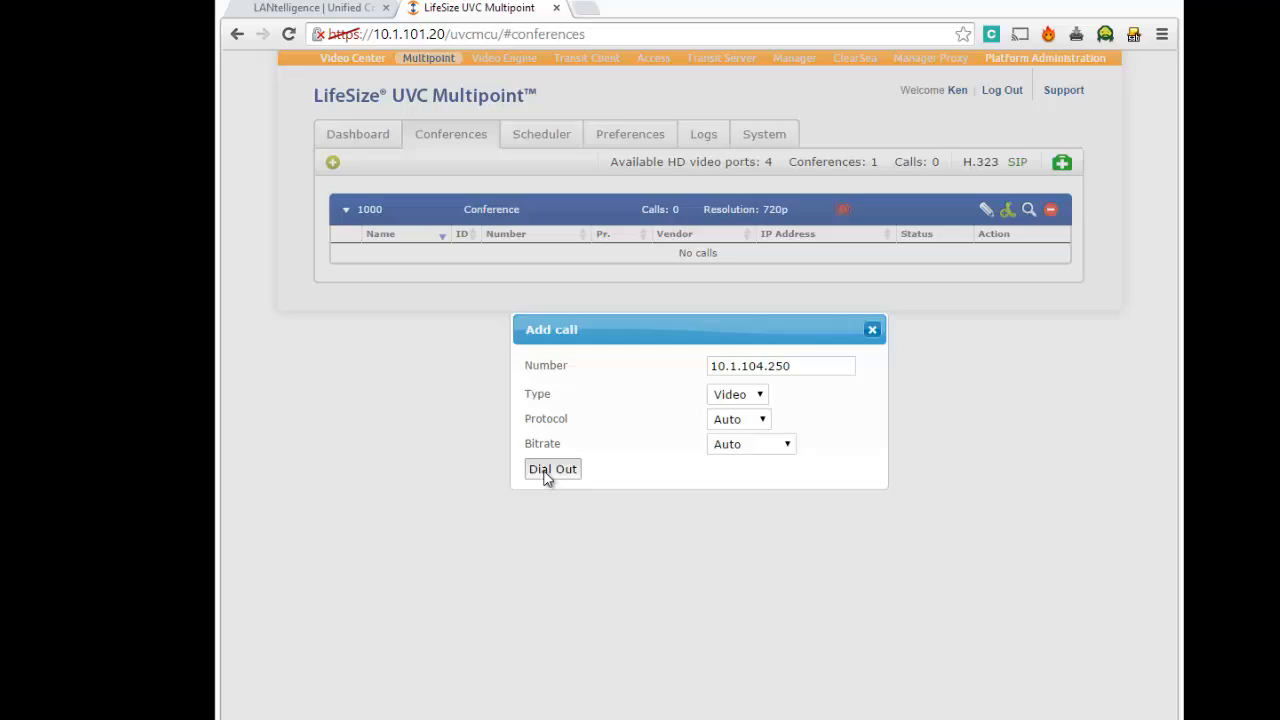
left_click(552, 469)
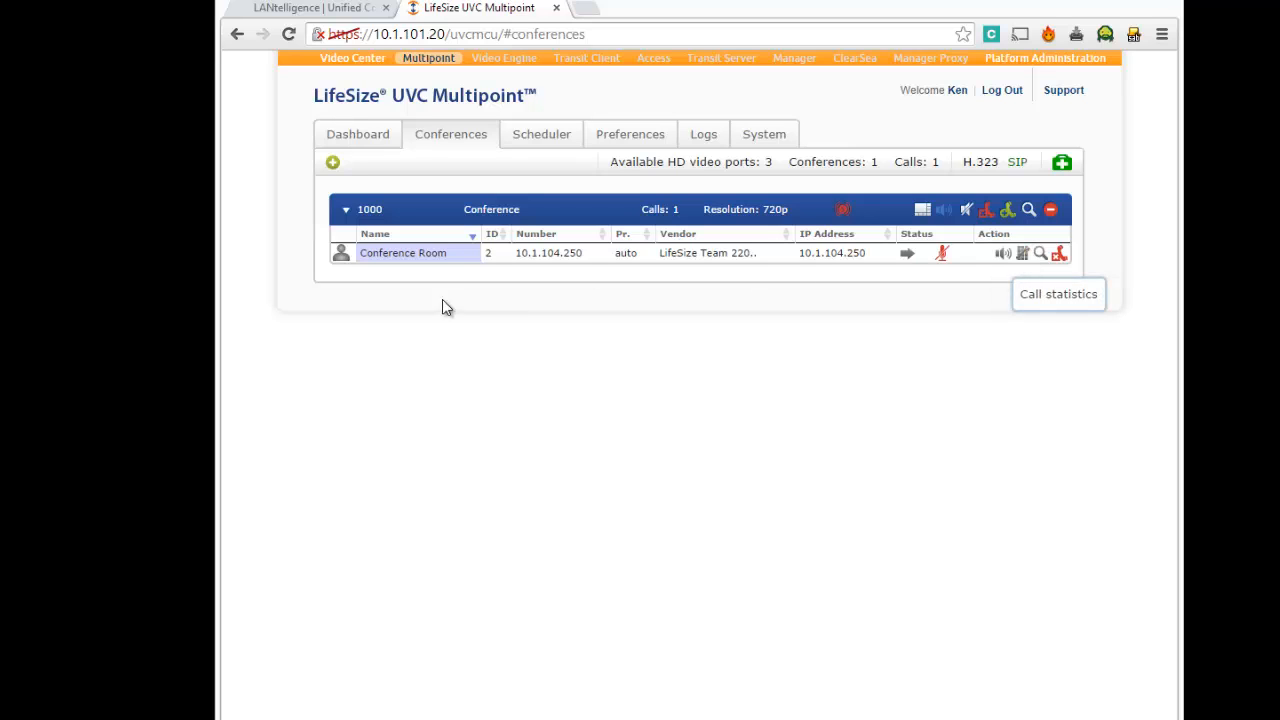
mouse_move(665, 318)
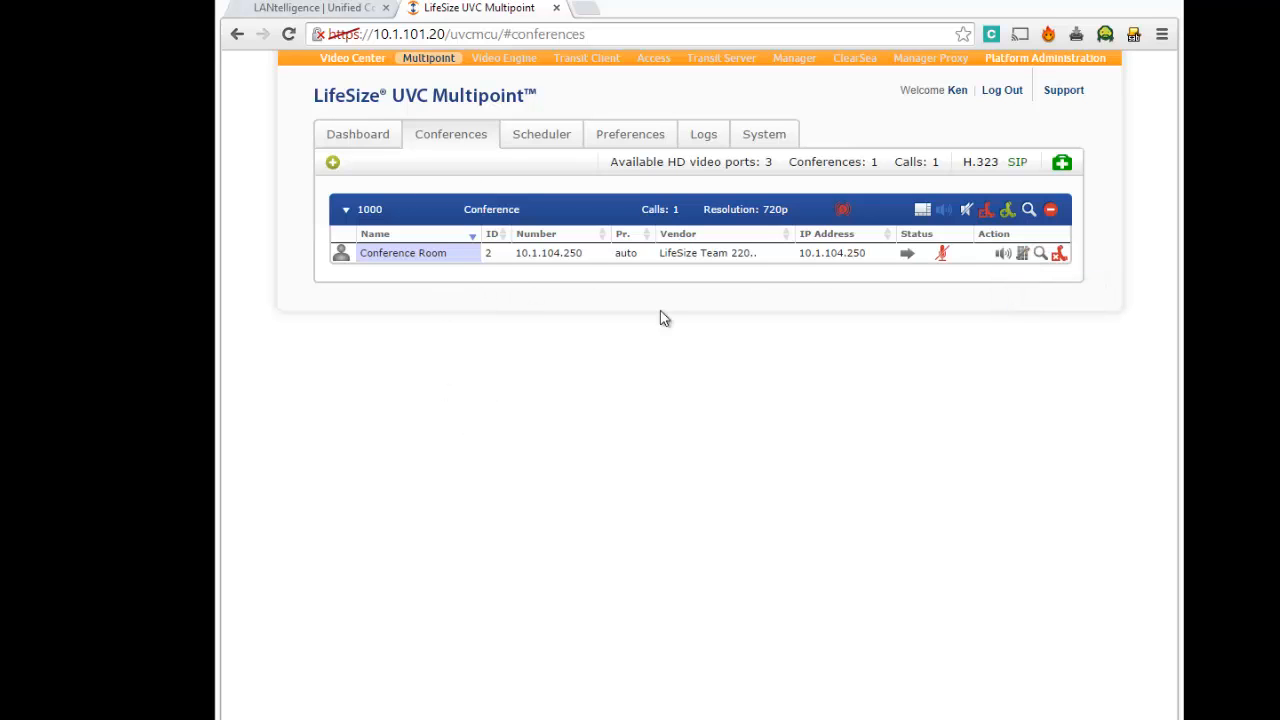
mouse_move(775, 327)
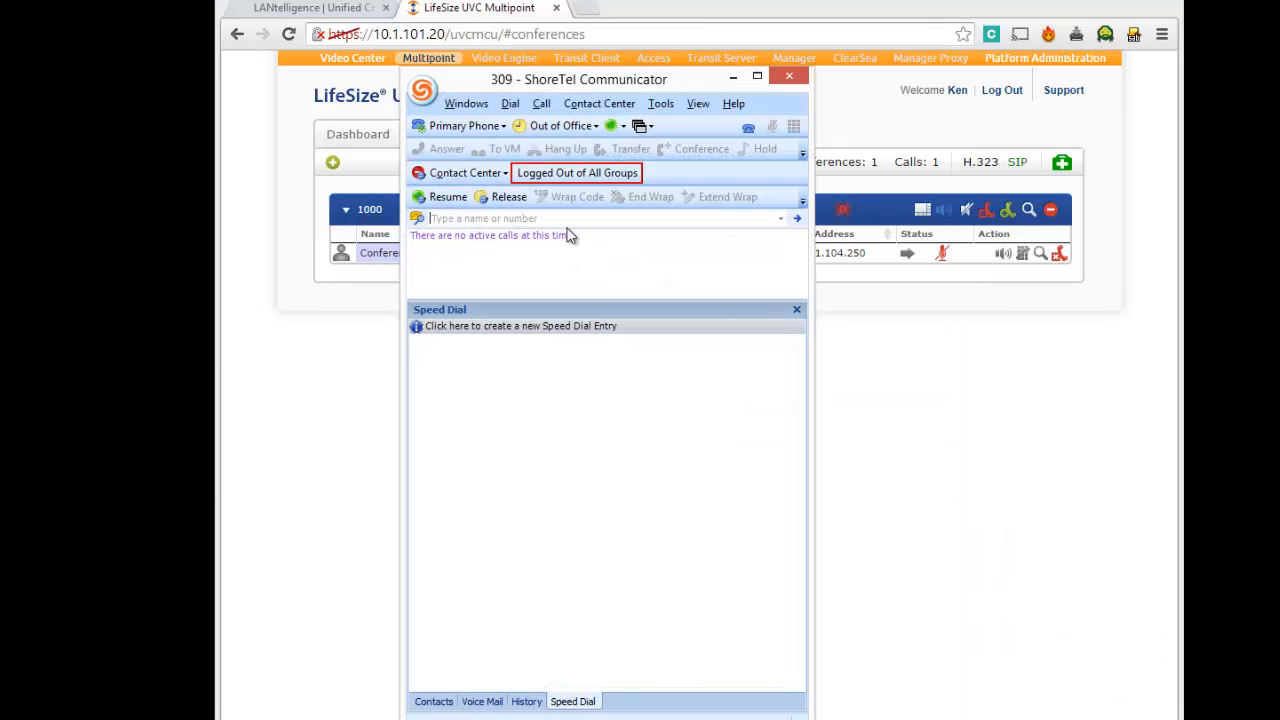
- Search Communicator for 595 and dial the UVC Video Bridge entry
type("595")
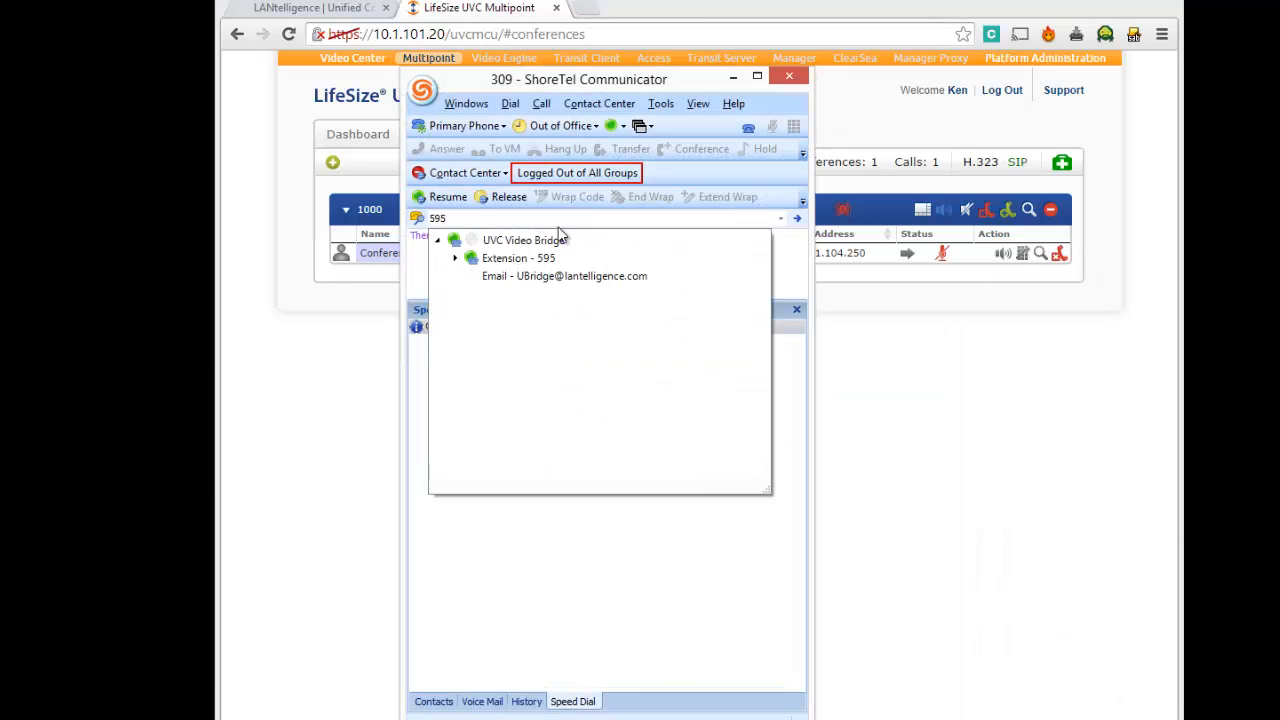
left_click(517, 258)
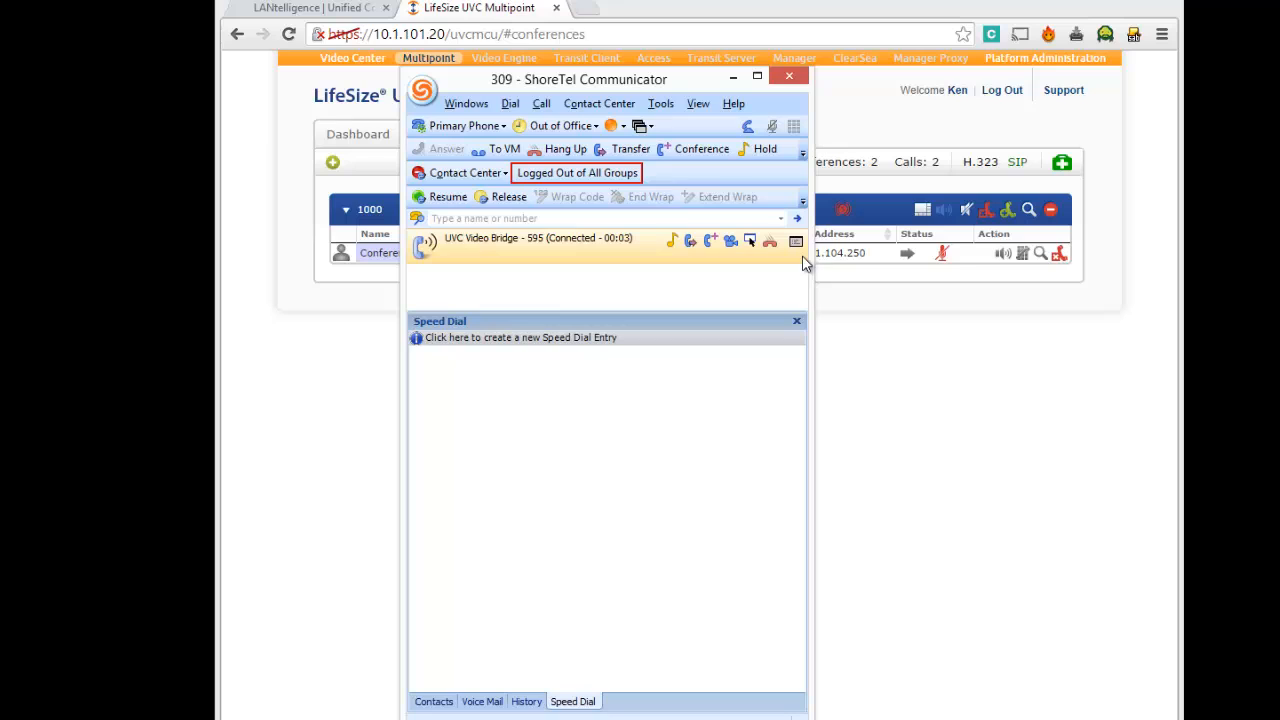
mouse_move(796, 243)
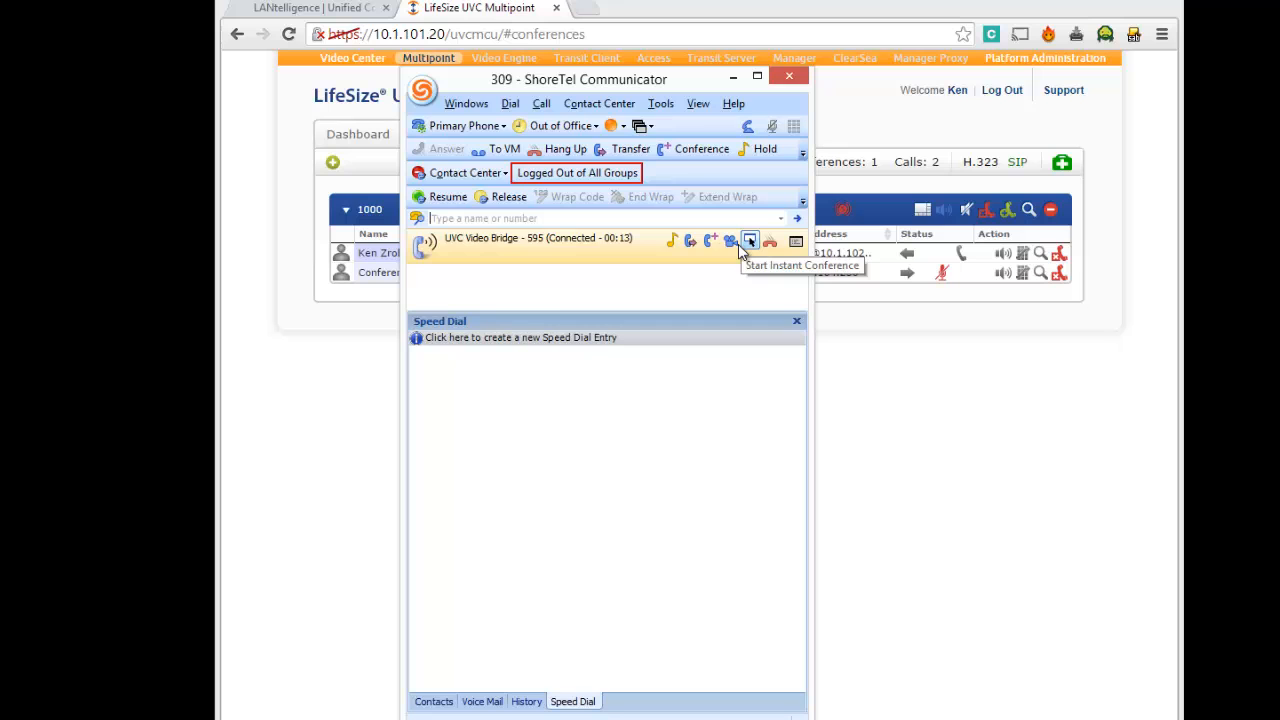
- Add video to the UVC Video Bridge call, watch conference 1000, then hang up
left_click(731, 241)
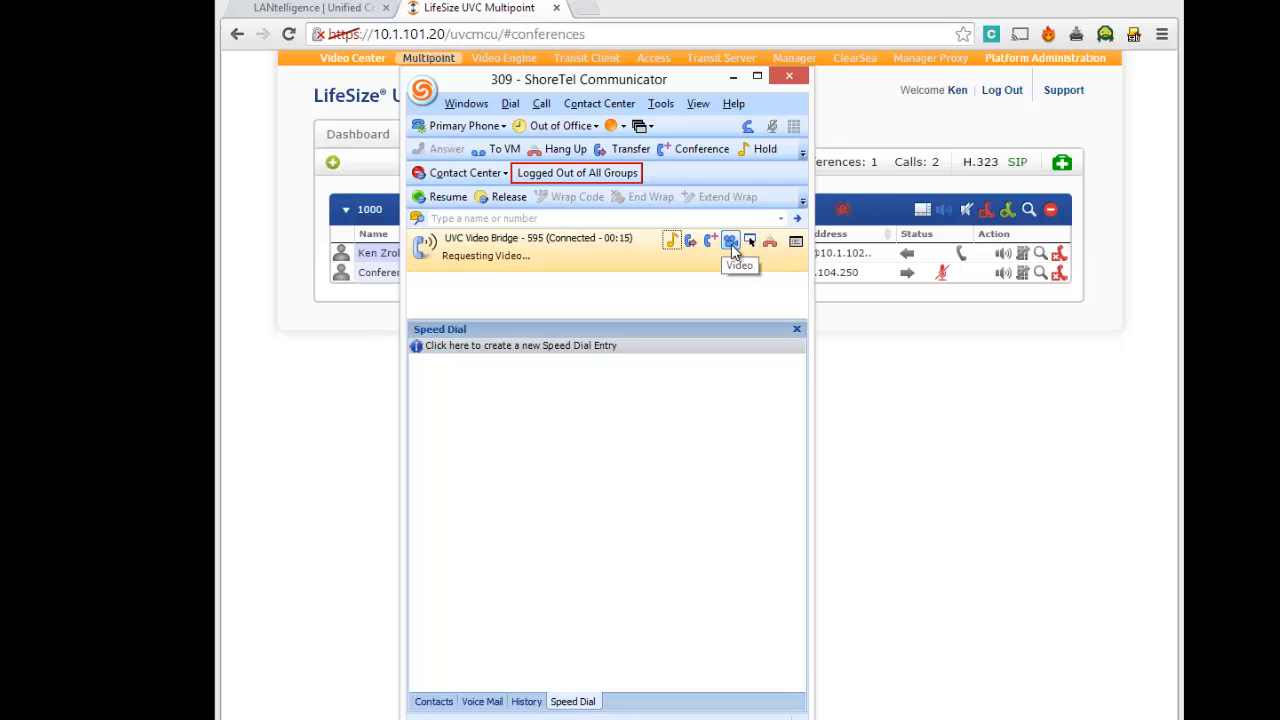
left_click(731, 240)
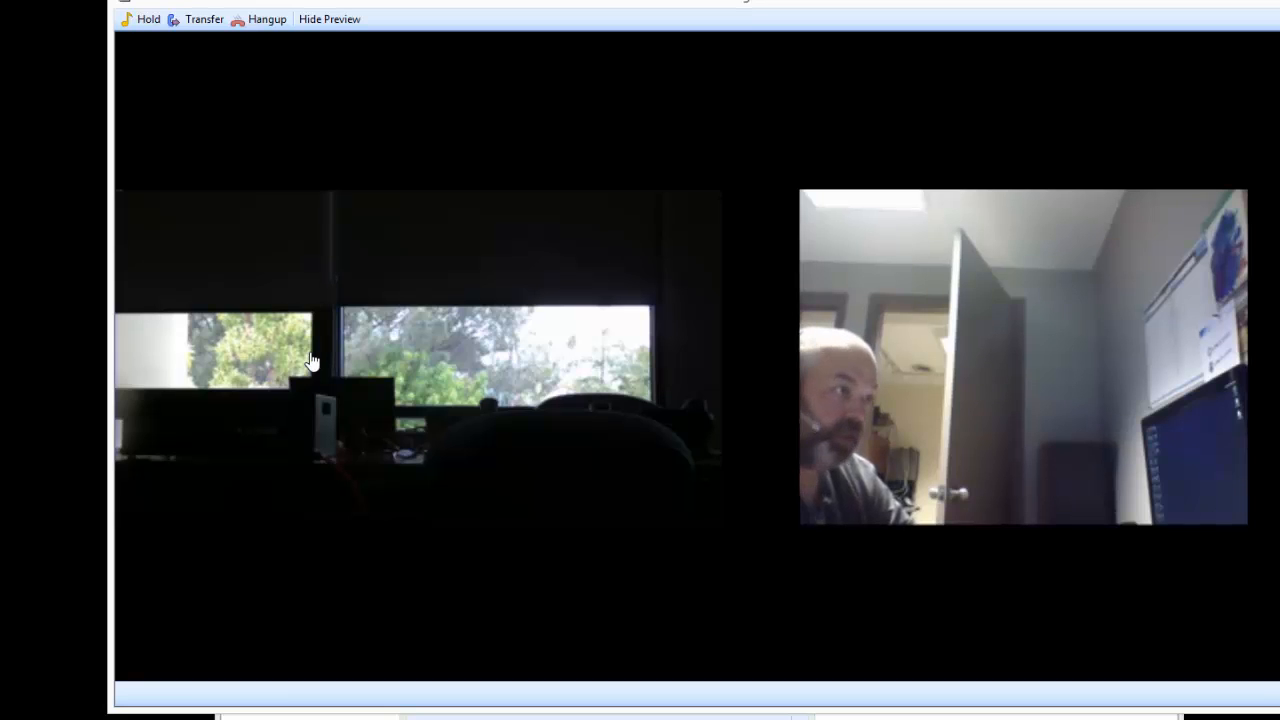
mouse_move(463, 236)
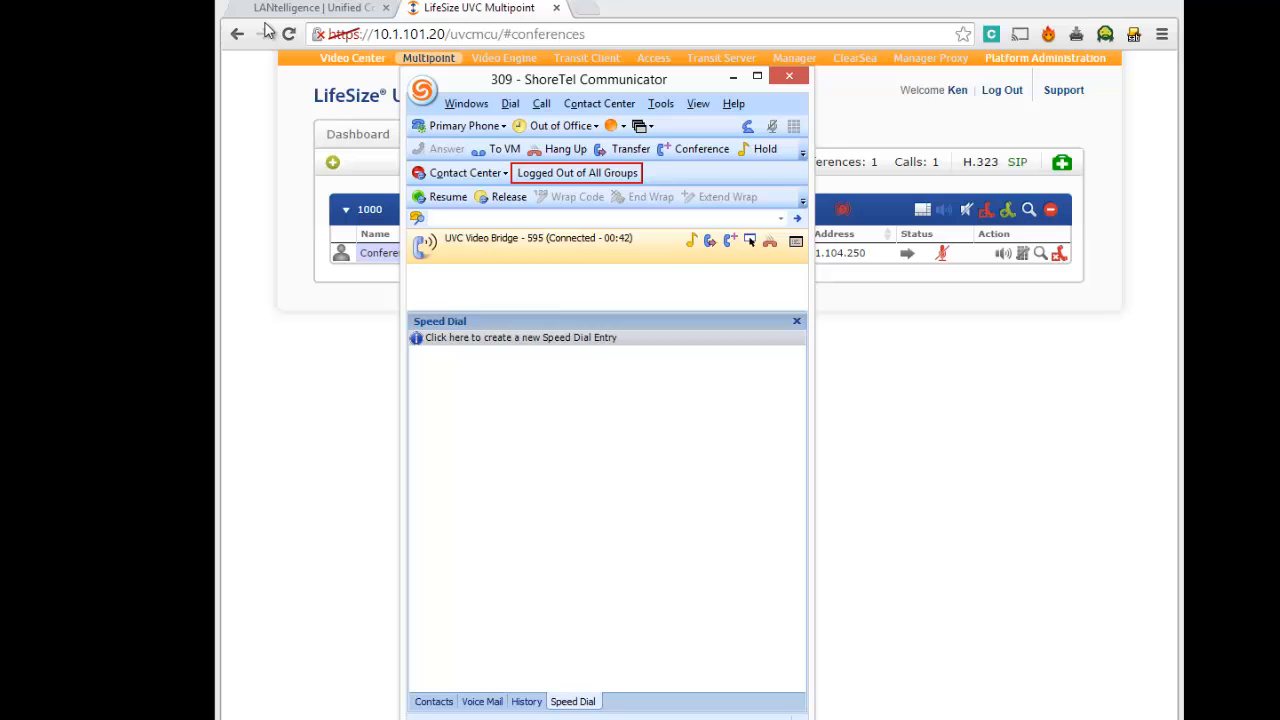
left_click(565, 148)
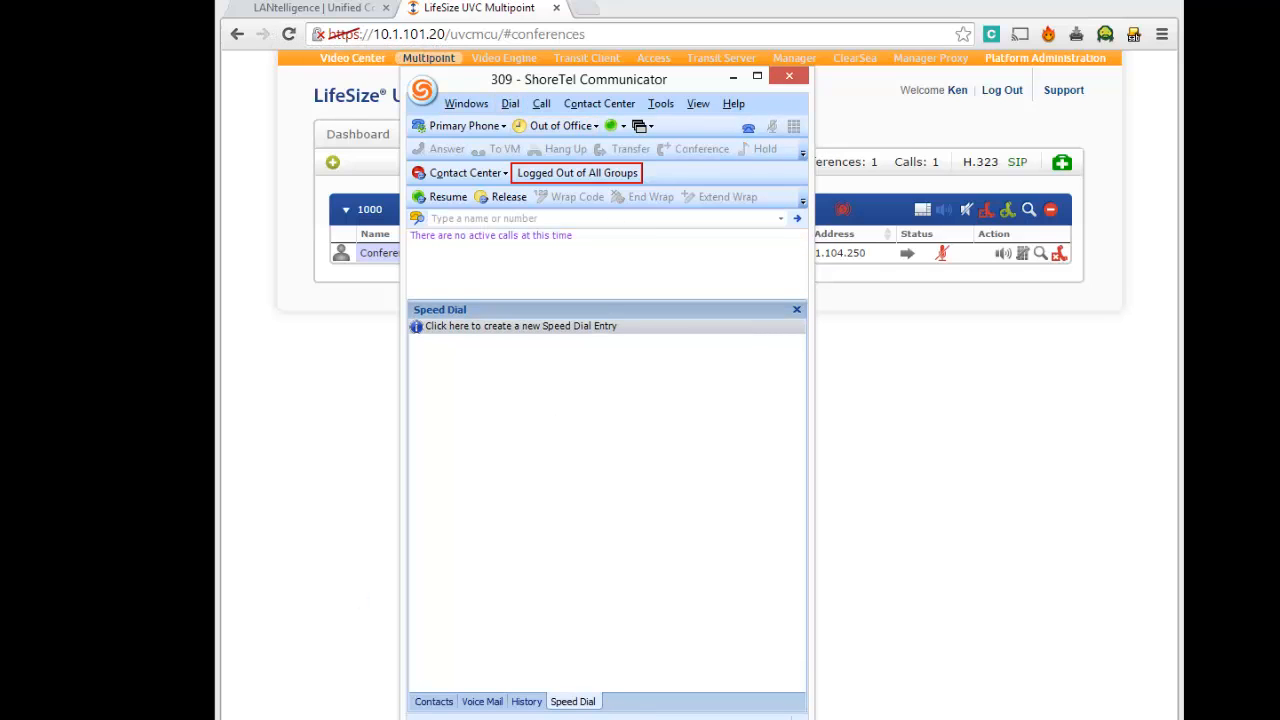